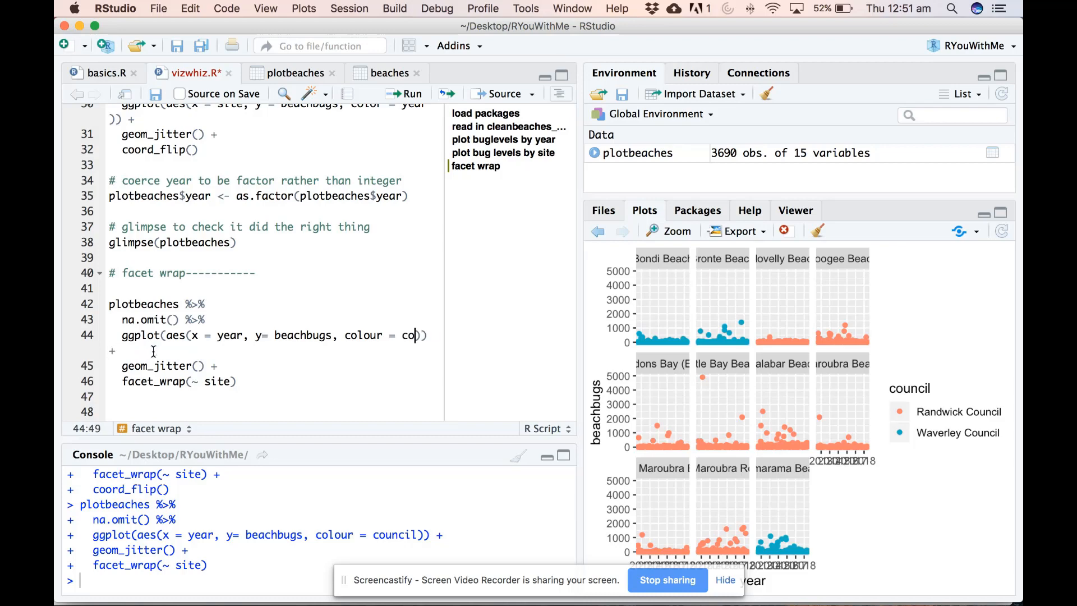
Step: Change the ggplot colour mapping on line 44 from council to site
type("ite")
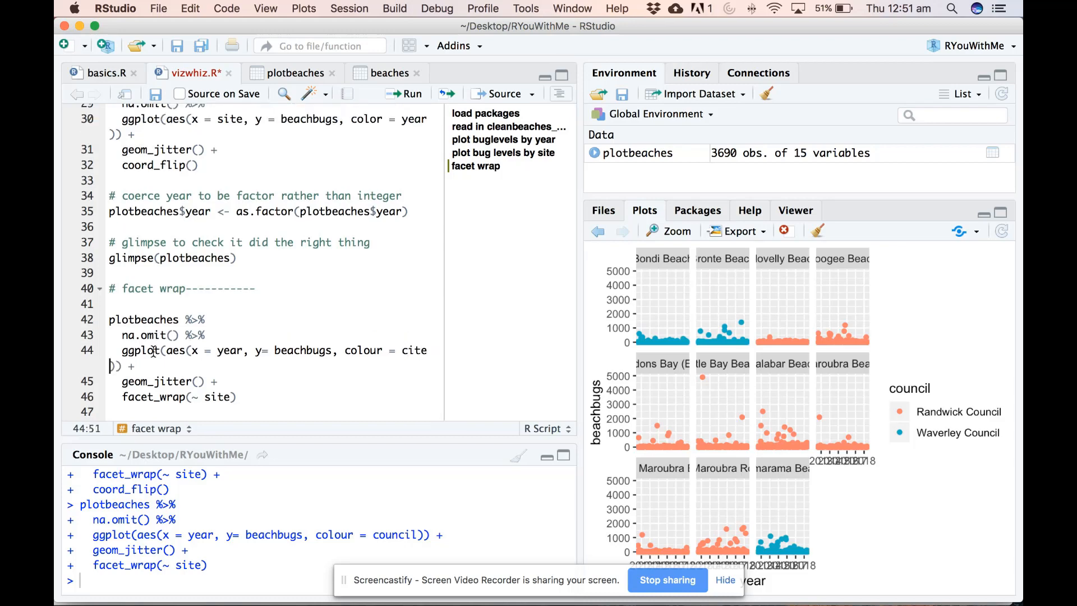
key("backspace")
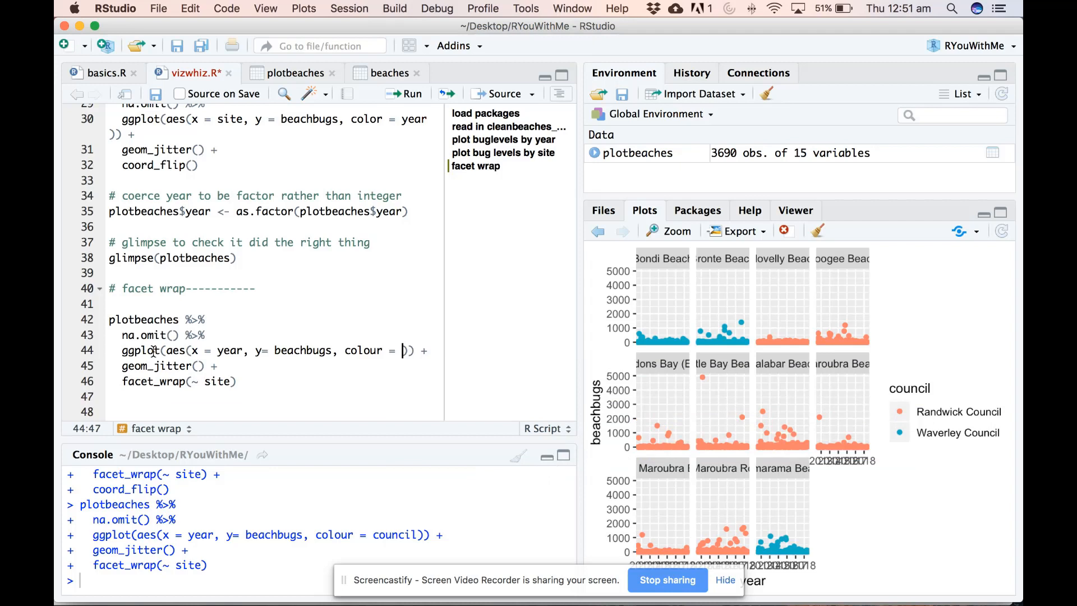
type("site")
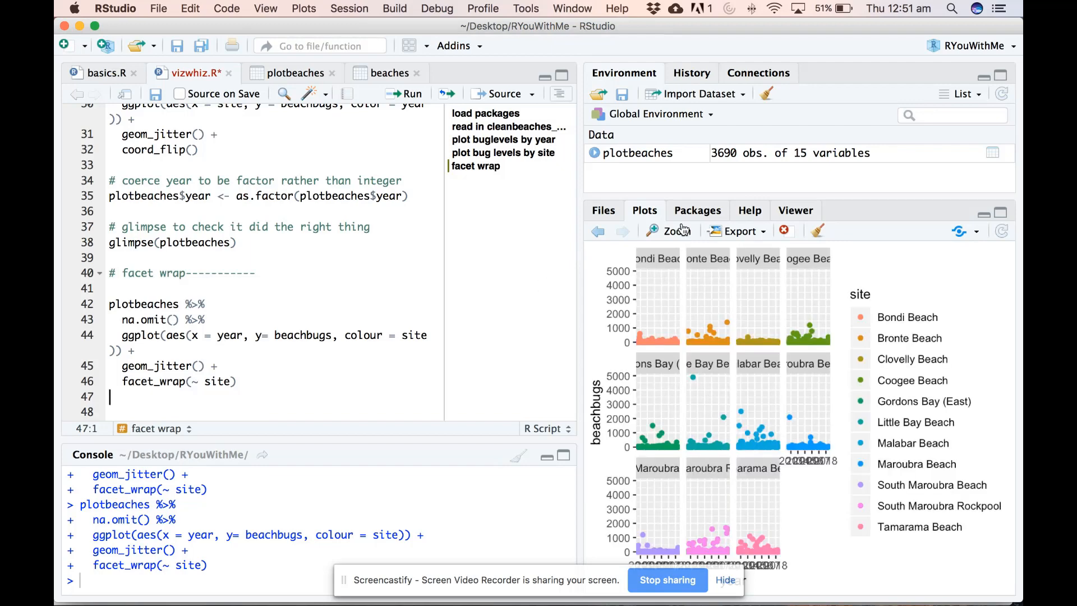
Step: Open the site-coloured faceted plot in the Plot Zoom window
left_click(673, 231)
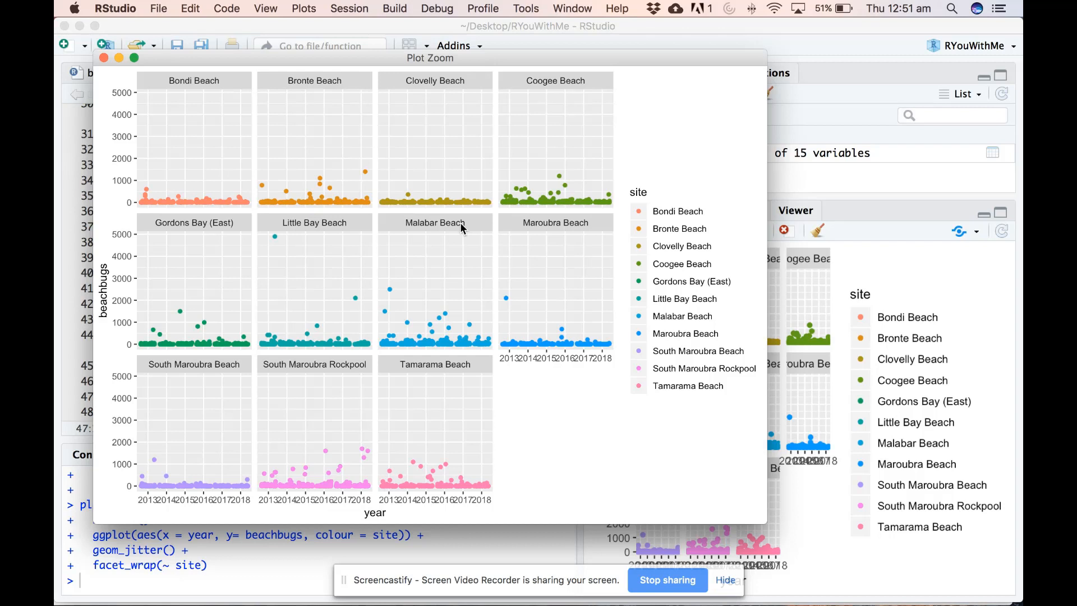
mouse_move(467, 485)
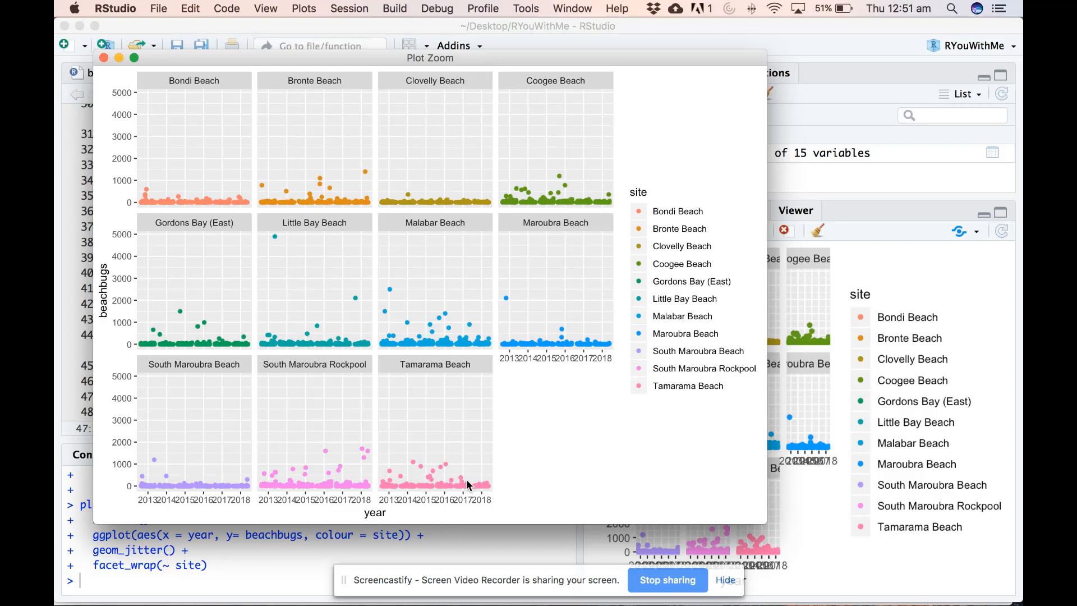
mouse_move(352, 435)
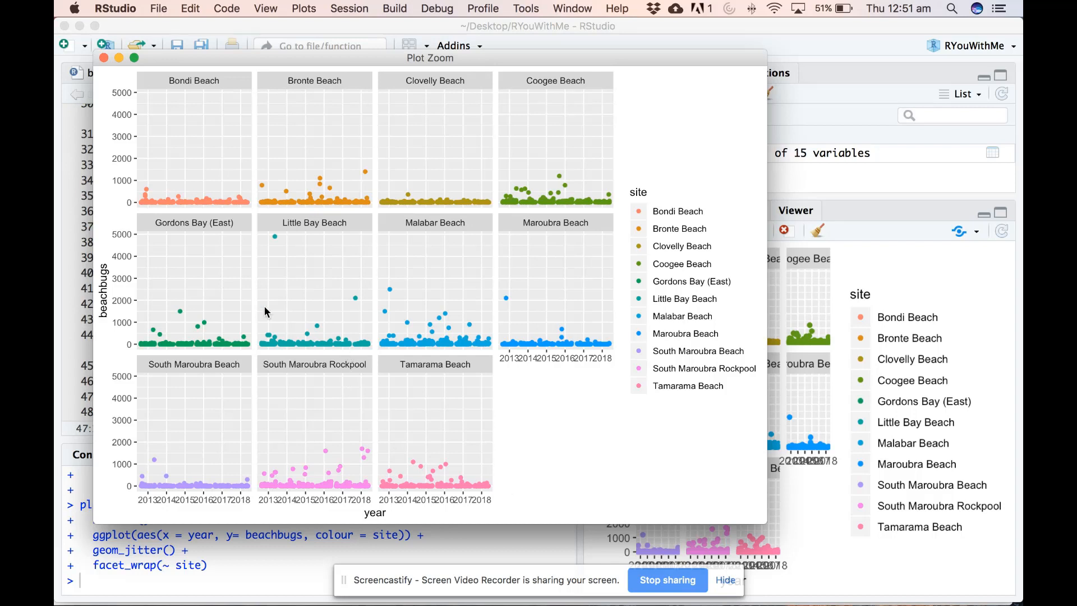
mouse_move(288, 232)
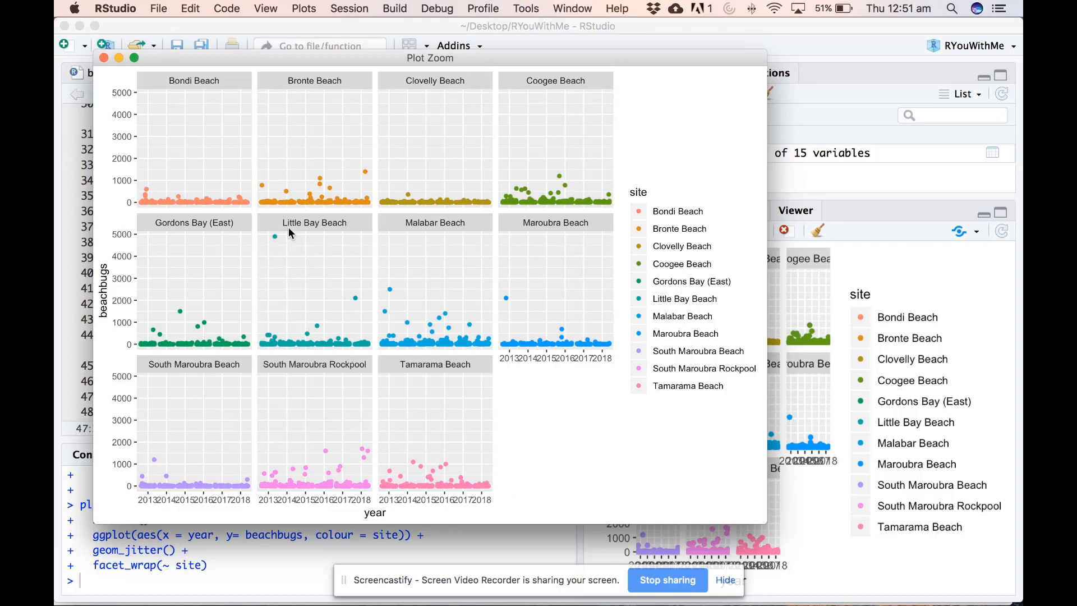
mouse_move(287, 259)
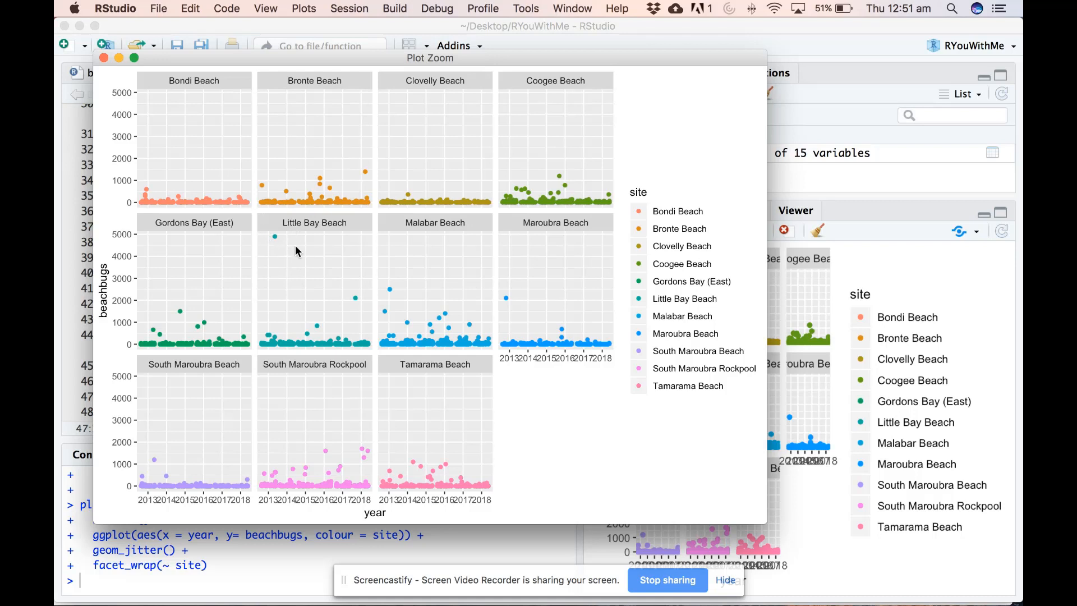
mouse_move(315, 276)
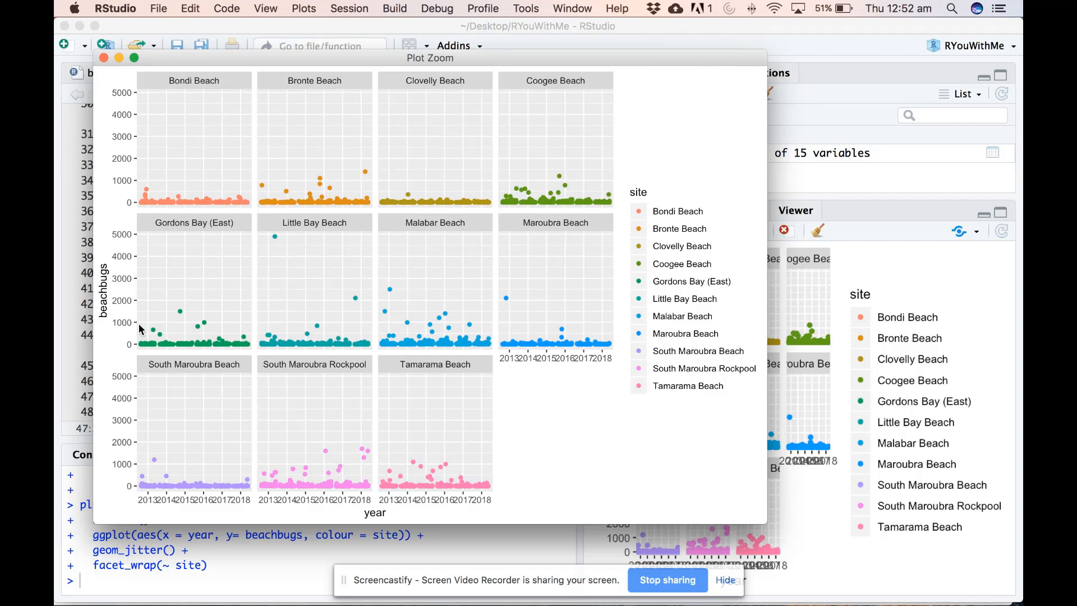
mouse_move(155, 273)
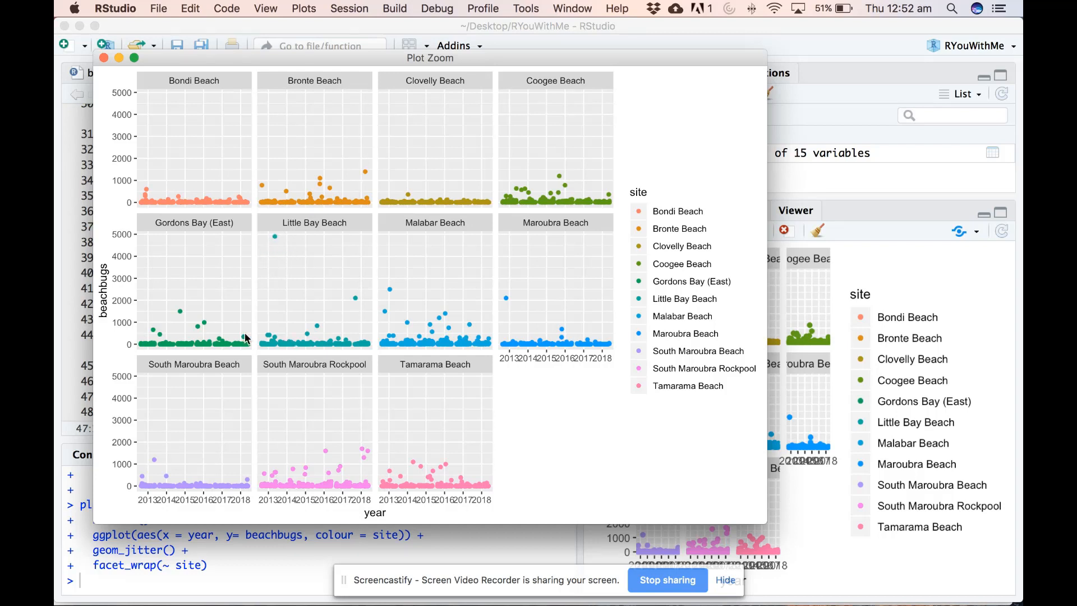
mouse_move(141, 331)
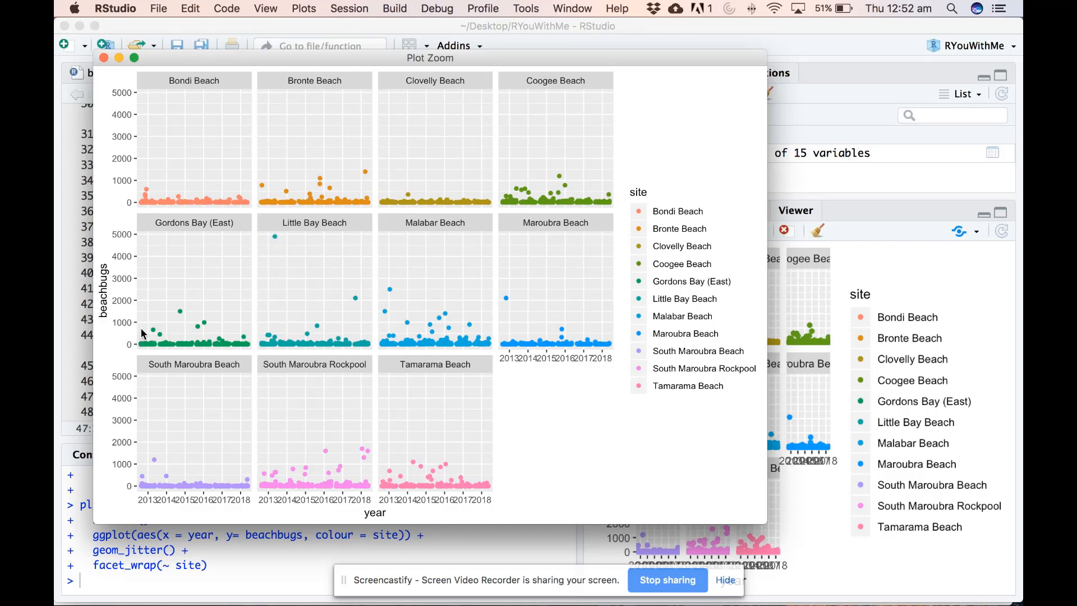
mouse_move(516, 331)
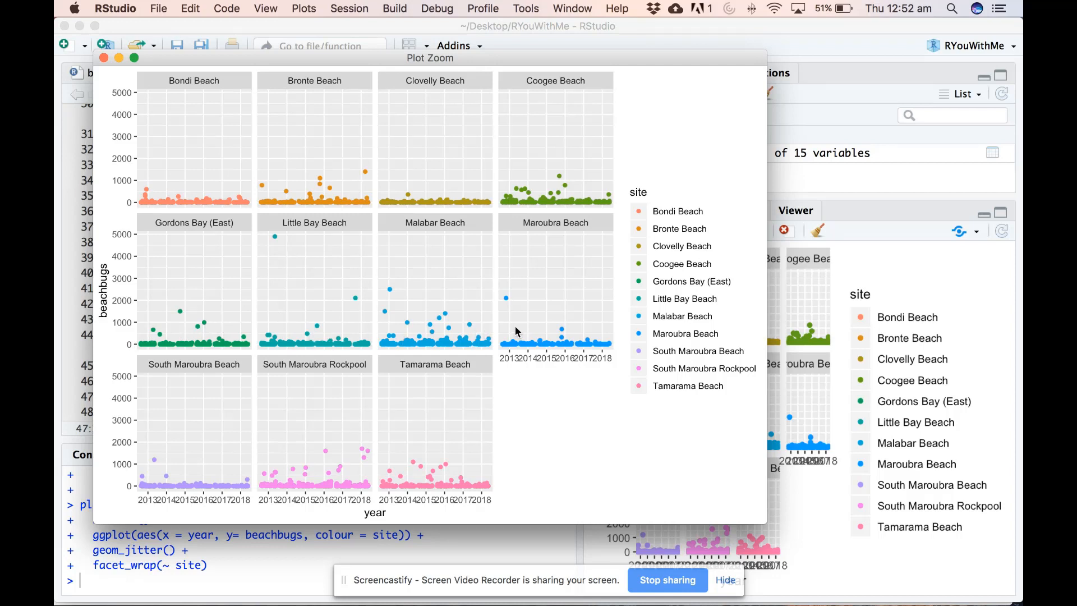
mouse_move(213, 328)
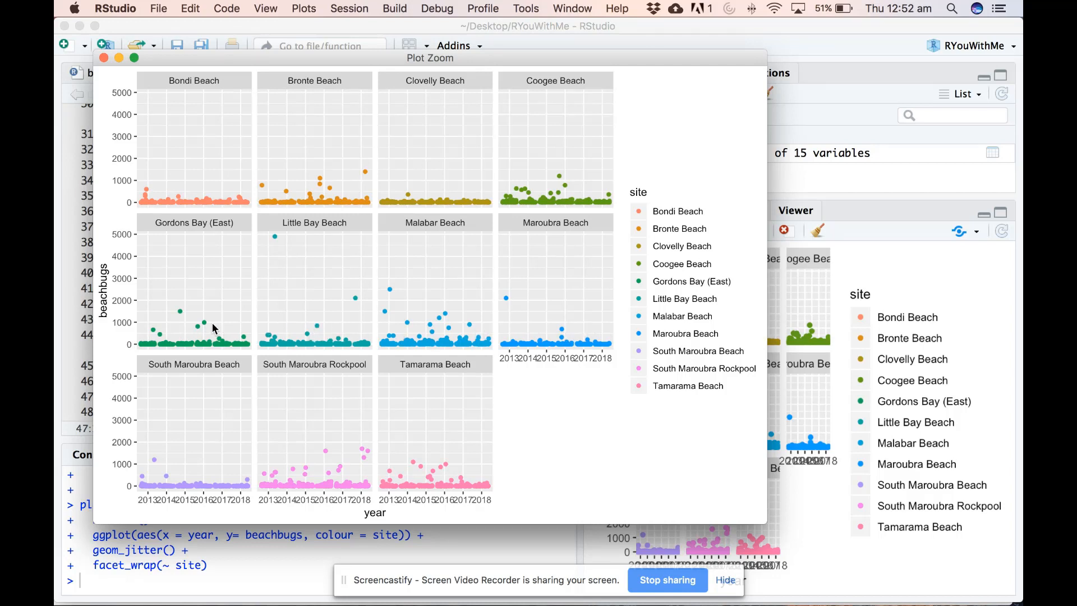
mouse_move(145, 328)
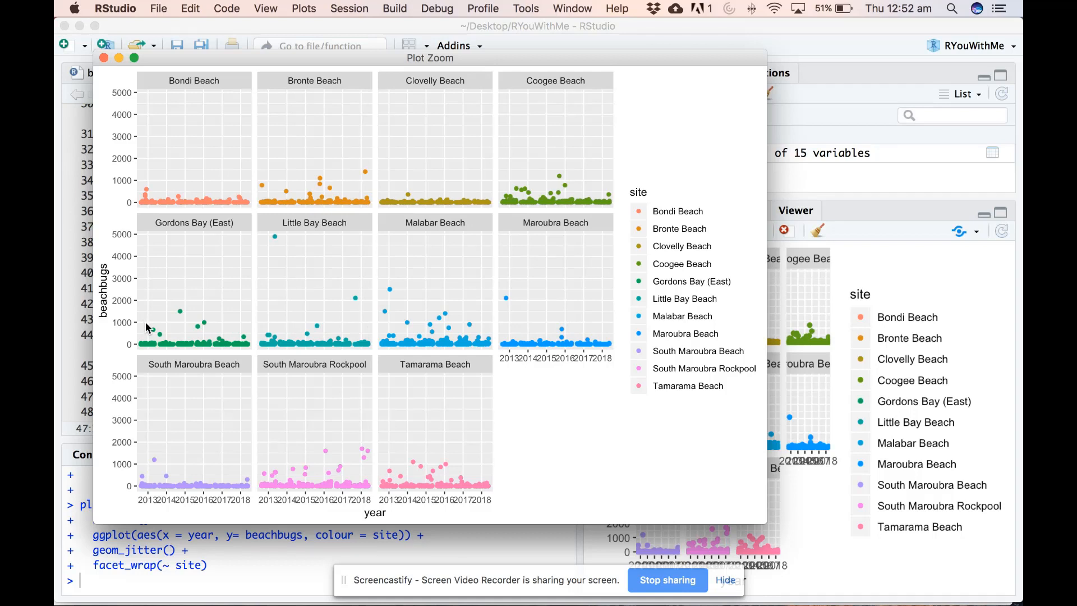
mouse_move(524, 323)
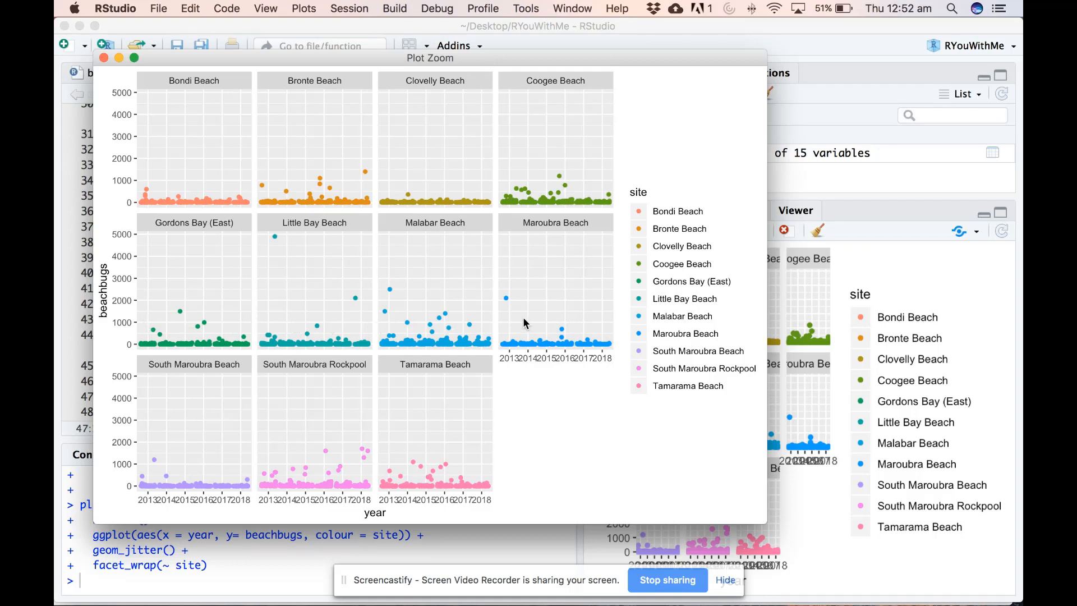
mouse_move(609, 324)
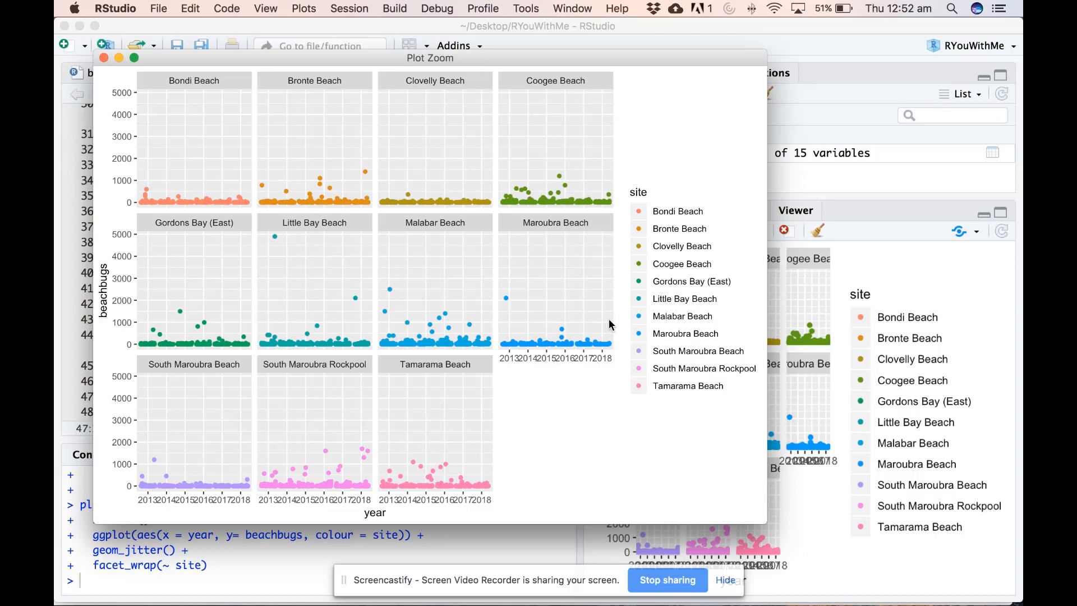
mouse_move(110, 96)
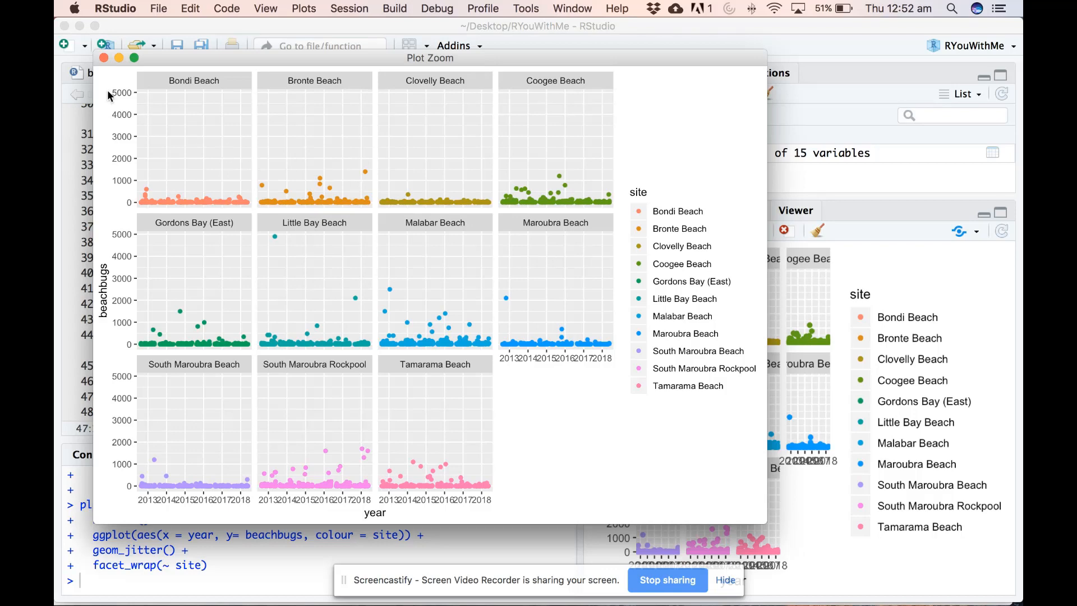
Step: Close the zoomed plot, add a '#combine filter and ggplot' comment, and start 'plotbeaches %>%'
left_click(104, 58)
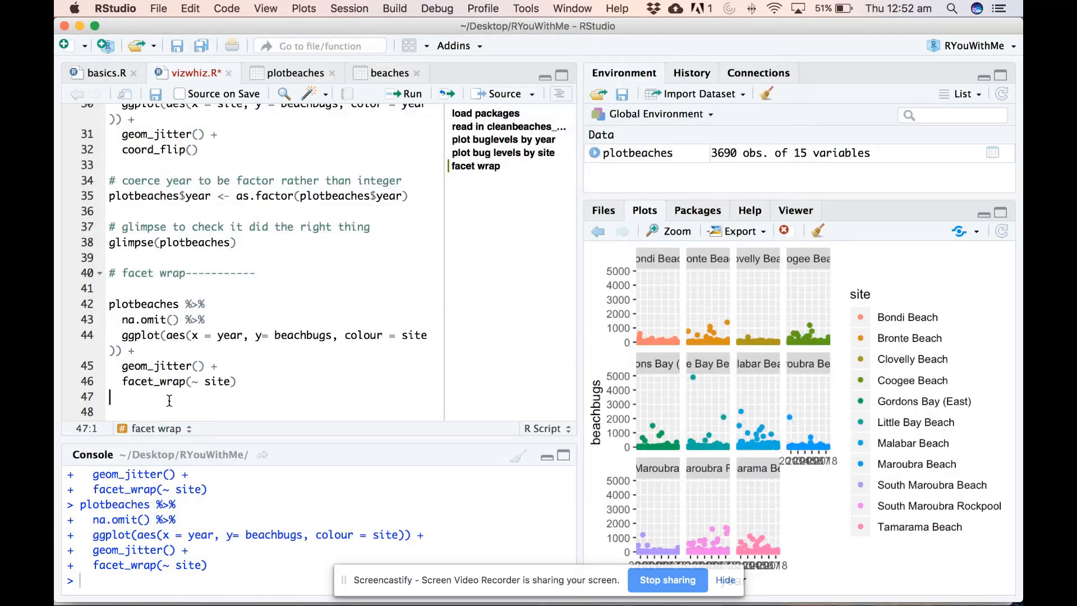
left_click(158, 401)
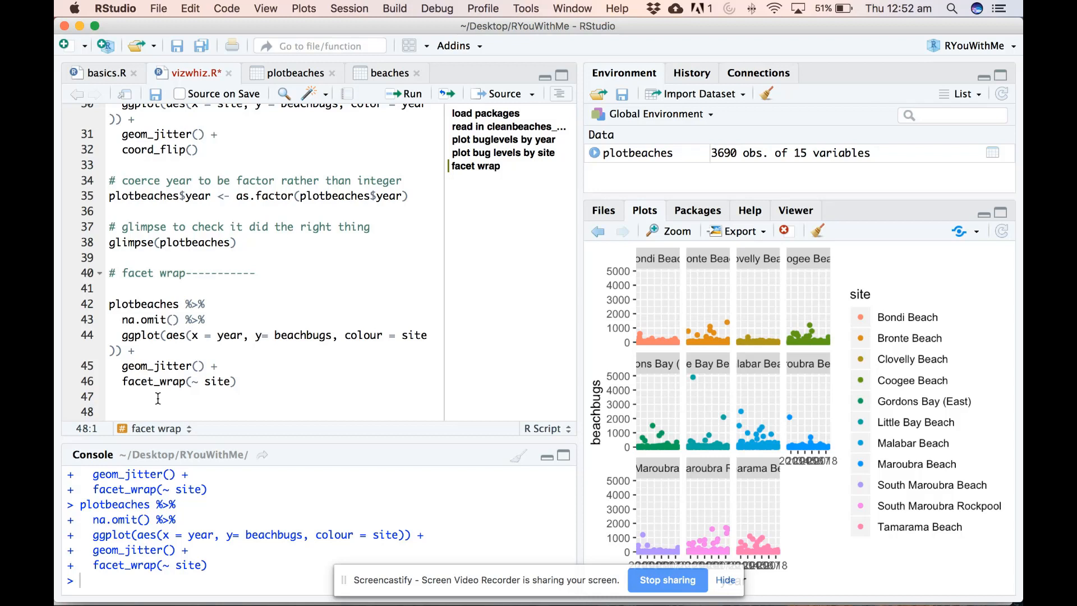
type("combine")
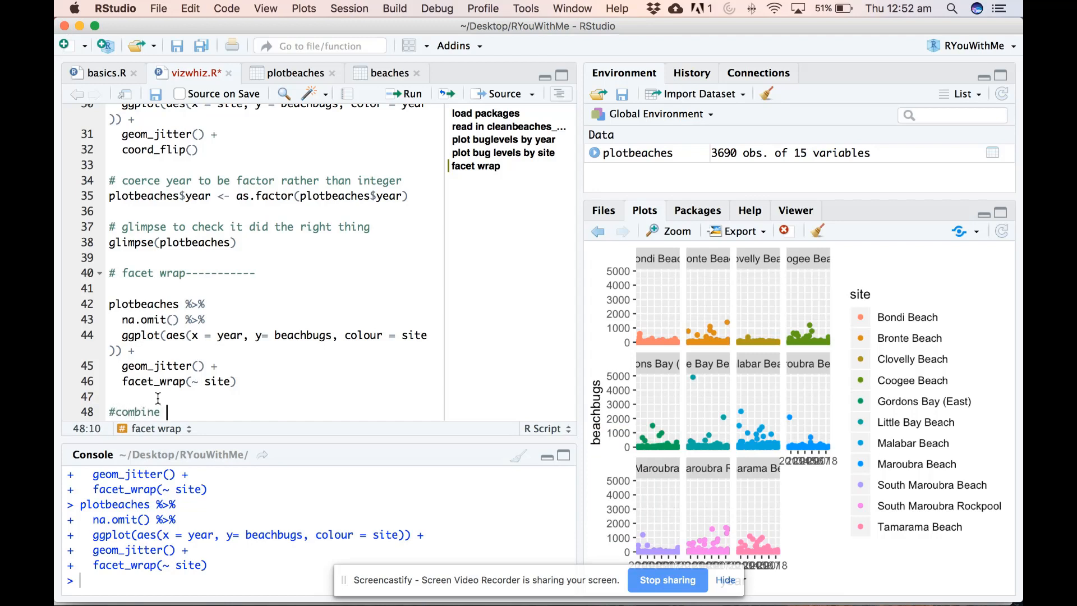
type("filter and")
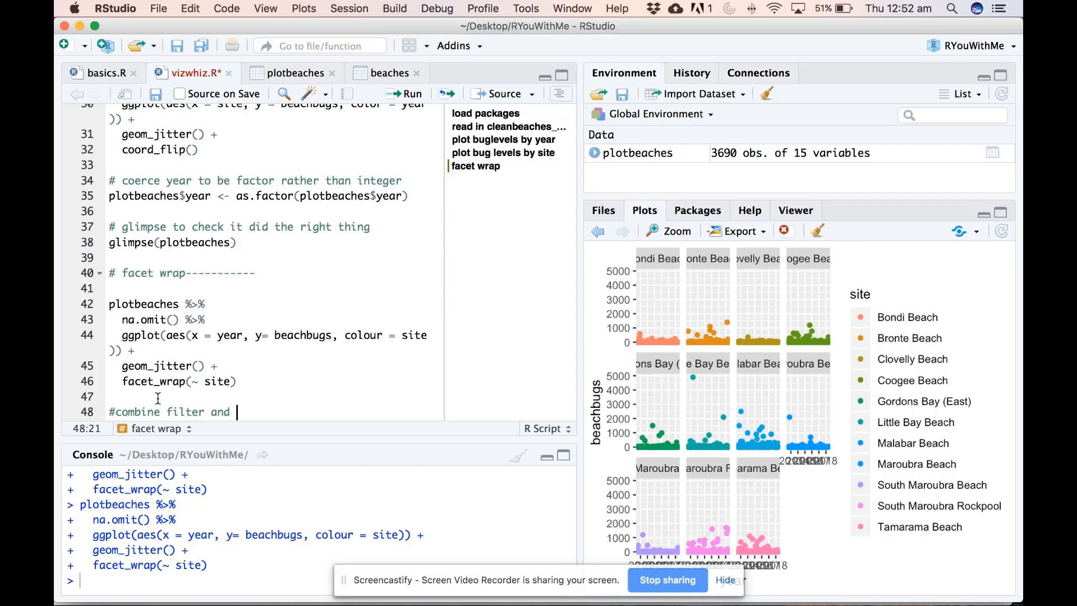
type("ggplot")
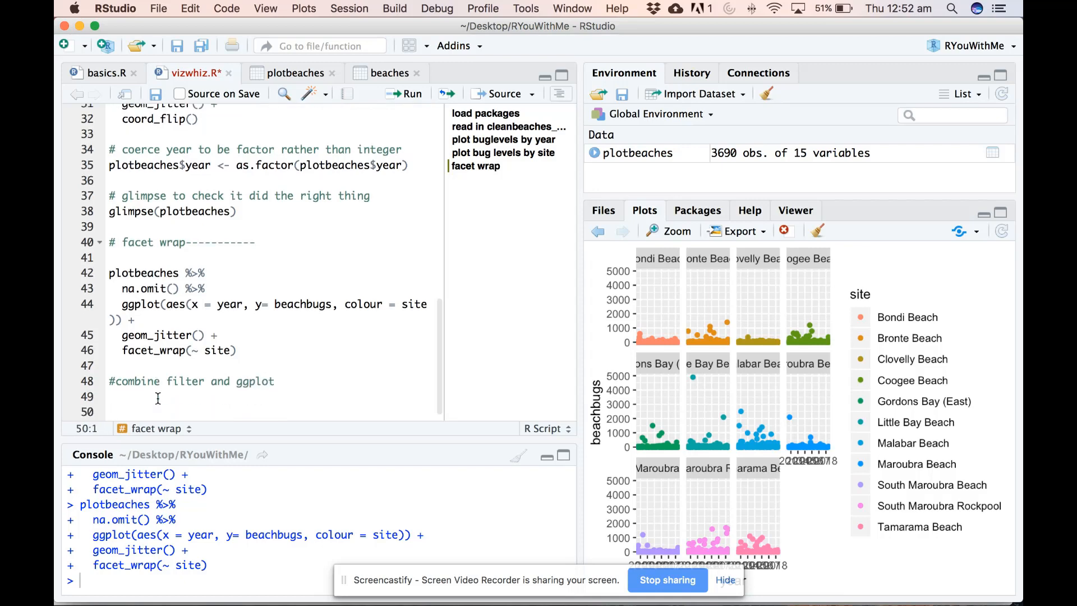
type("plotbeaches %>%")
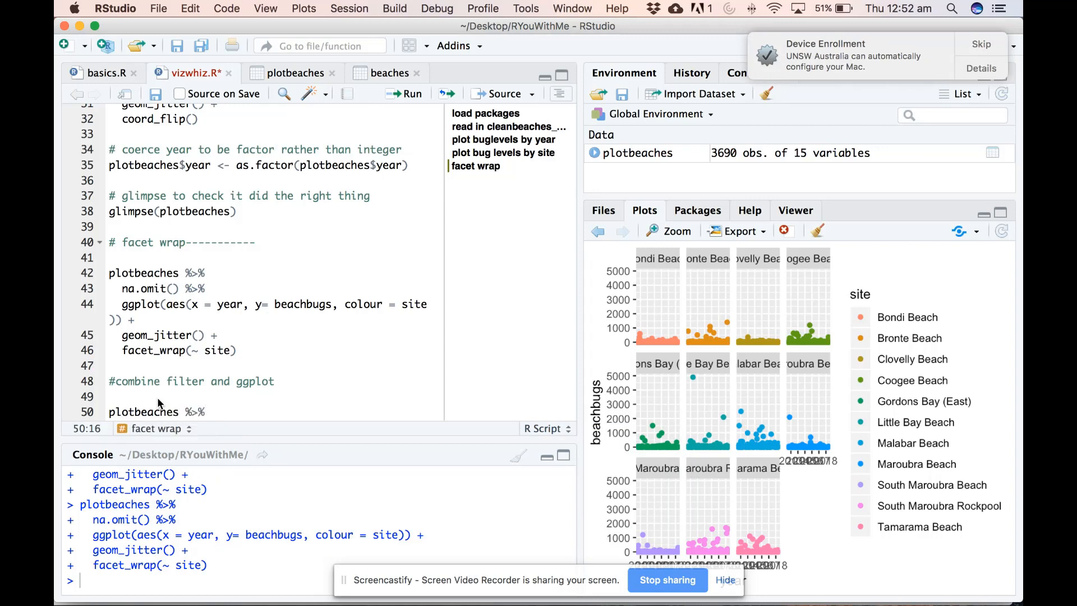
Step: Pipe plotbeaches through na.omit() and filter(beachbugs < 1000)
type("na.")
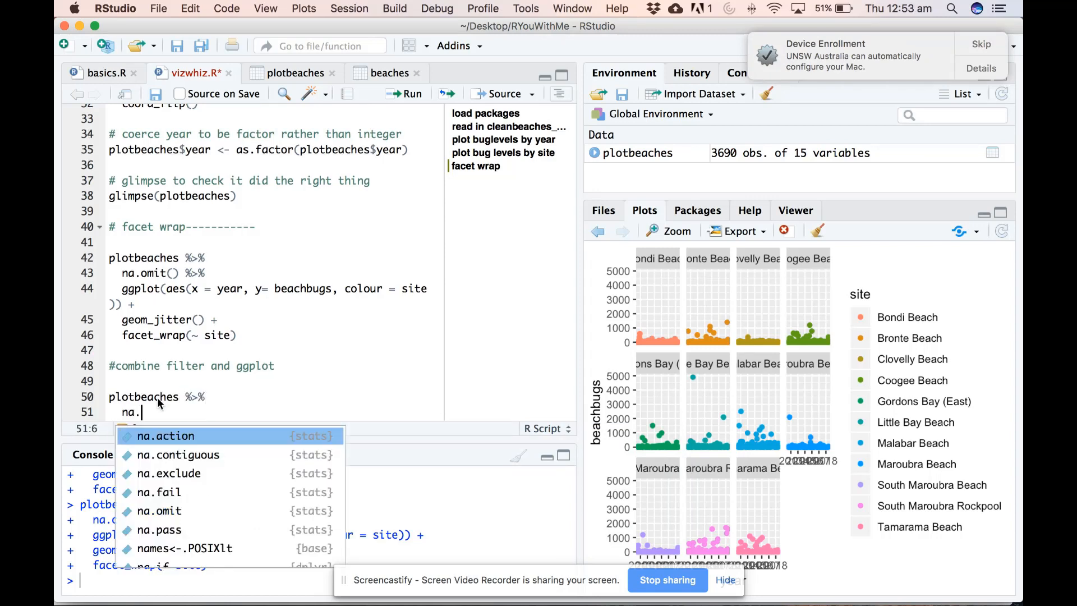
left_click(159, 511)
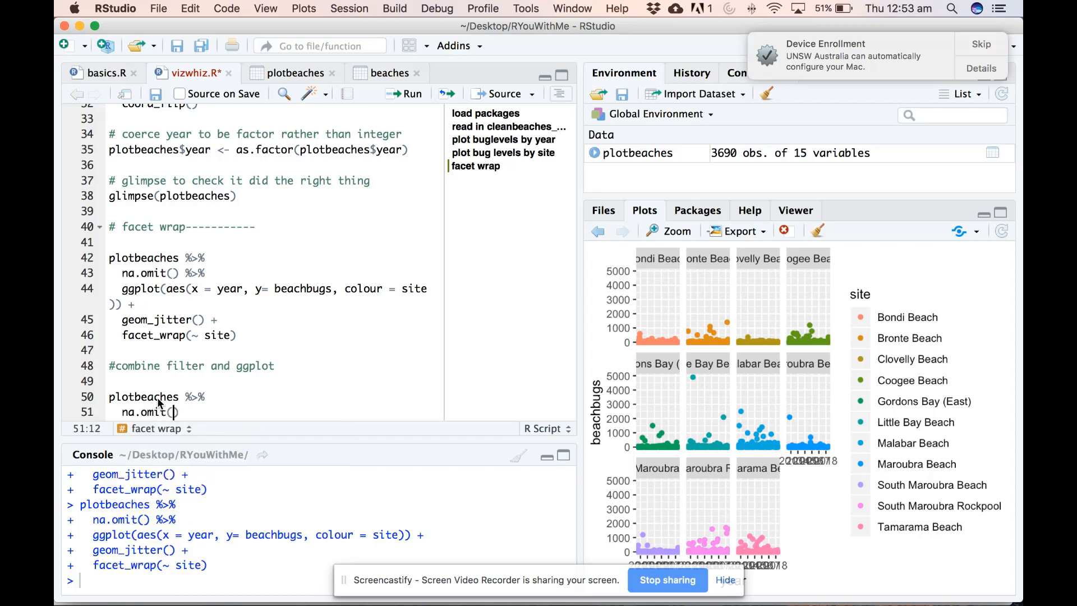
type("%>%")
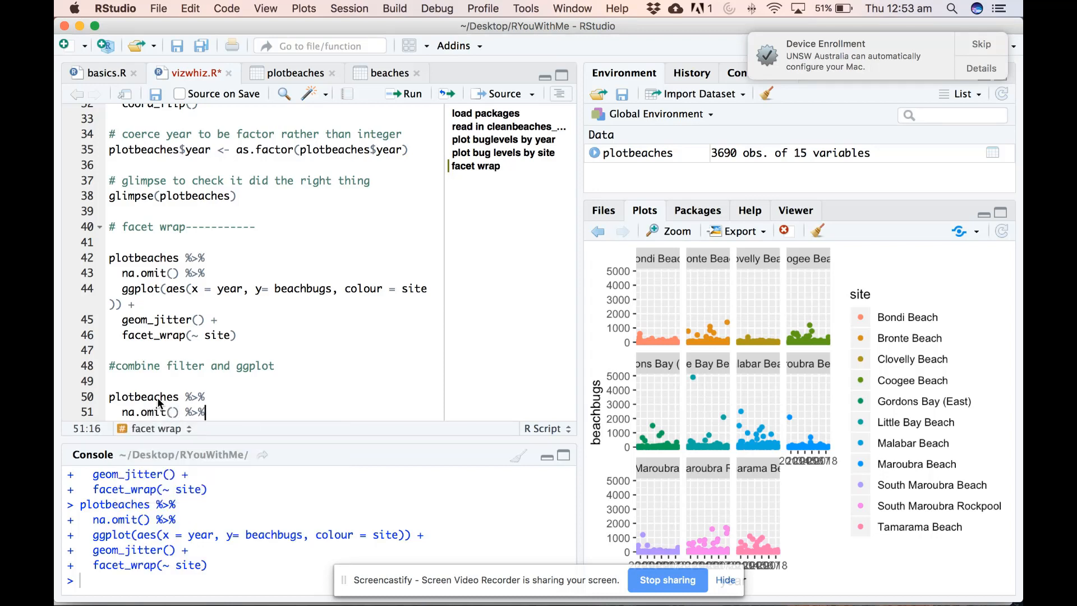
type("filter(")
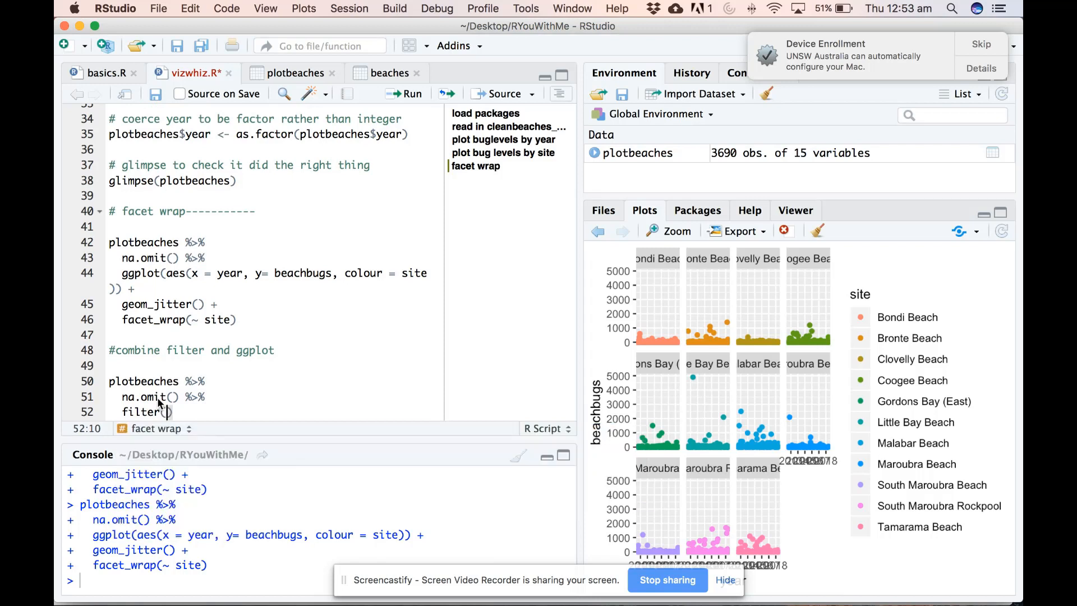
mouse_move(151, 396)
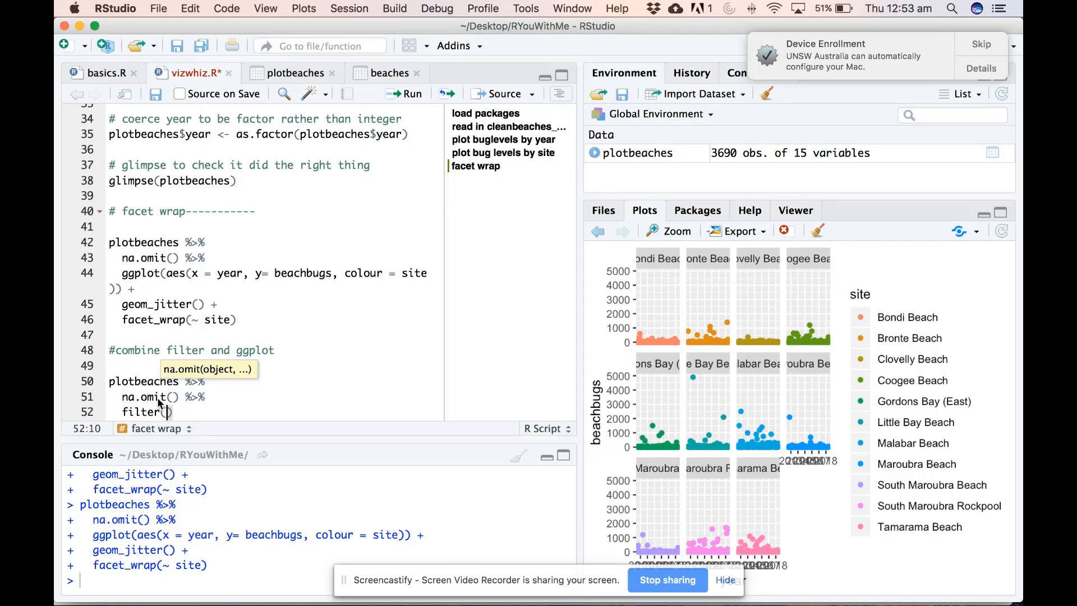
type("beachbugs")
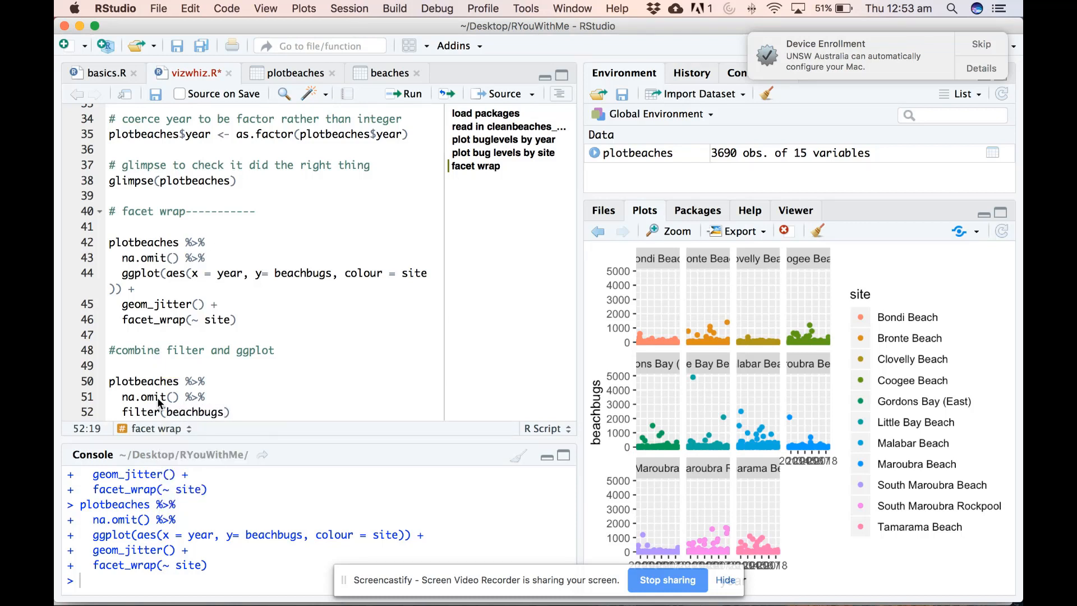
type("< 1")
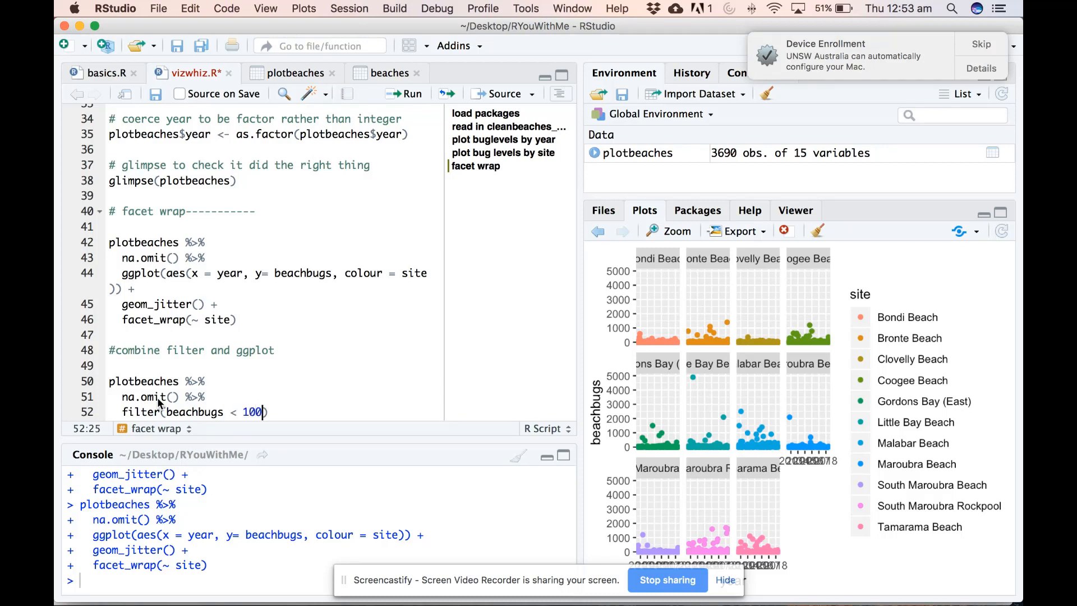
type("00")
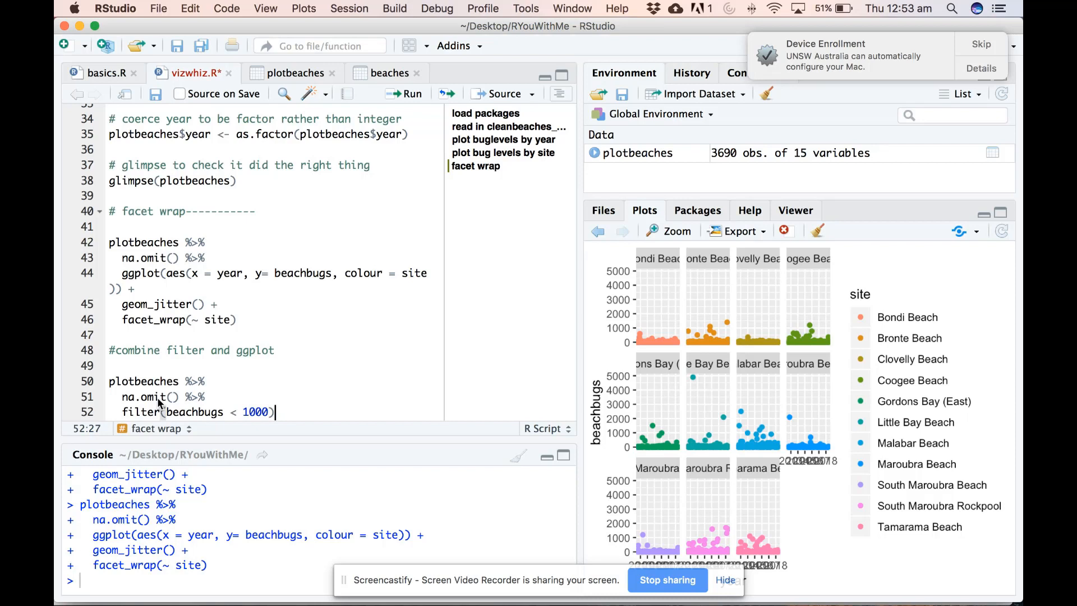
type("%>%")
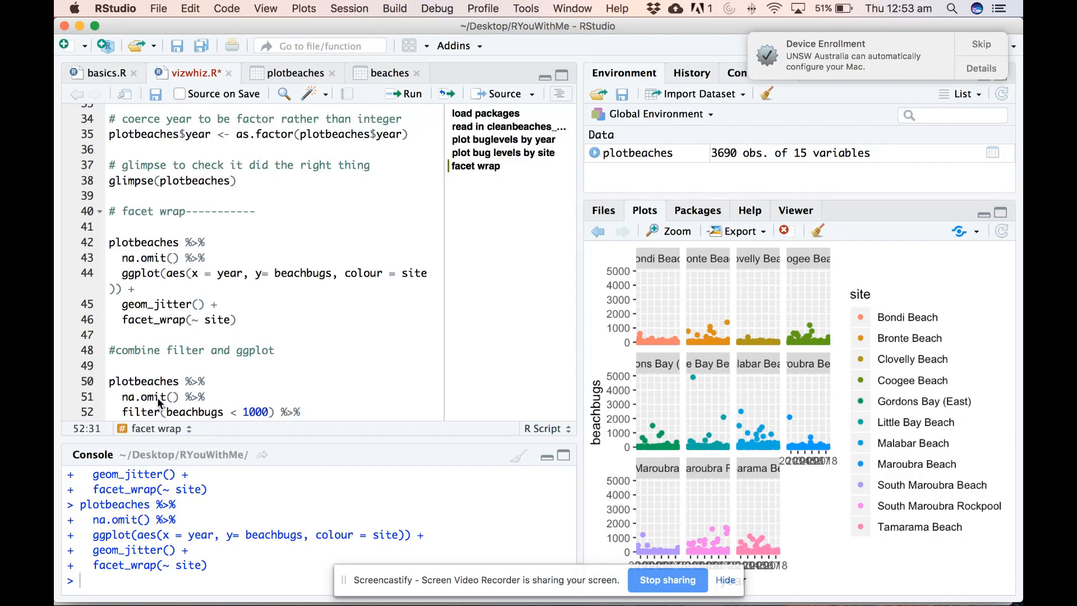
mouse_move(146, 397)
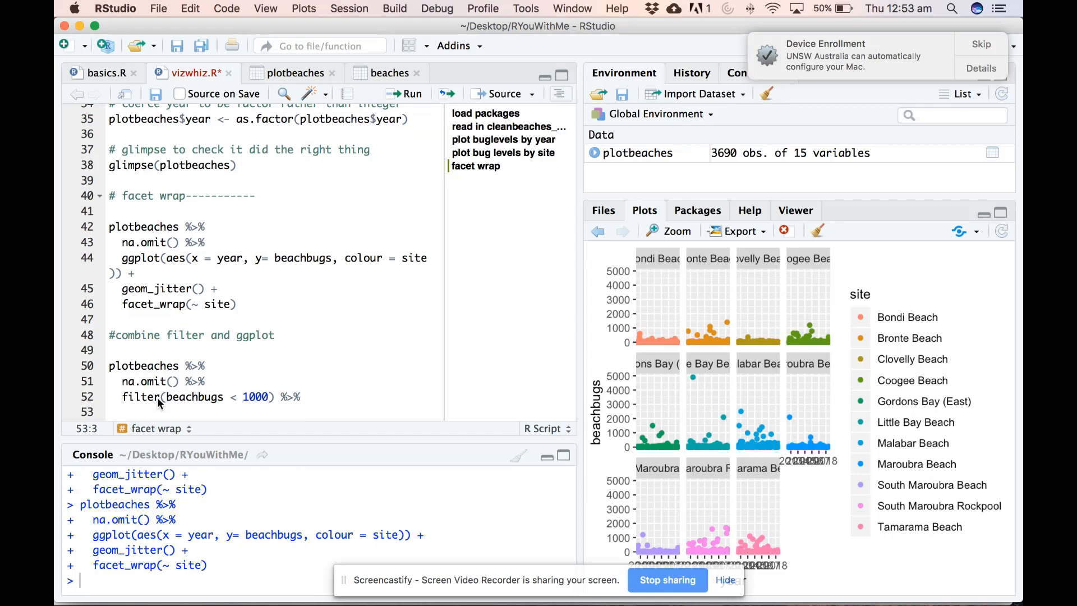
Step: Add a site-coloured year vs beachbugs ggplot with geom_jitter() and facet_wrap(~site), then run it
type("ggplot()")
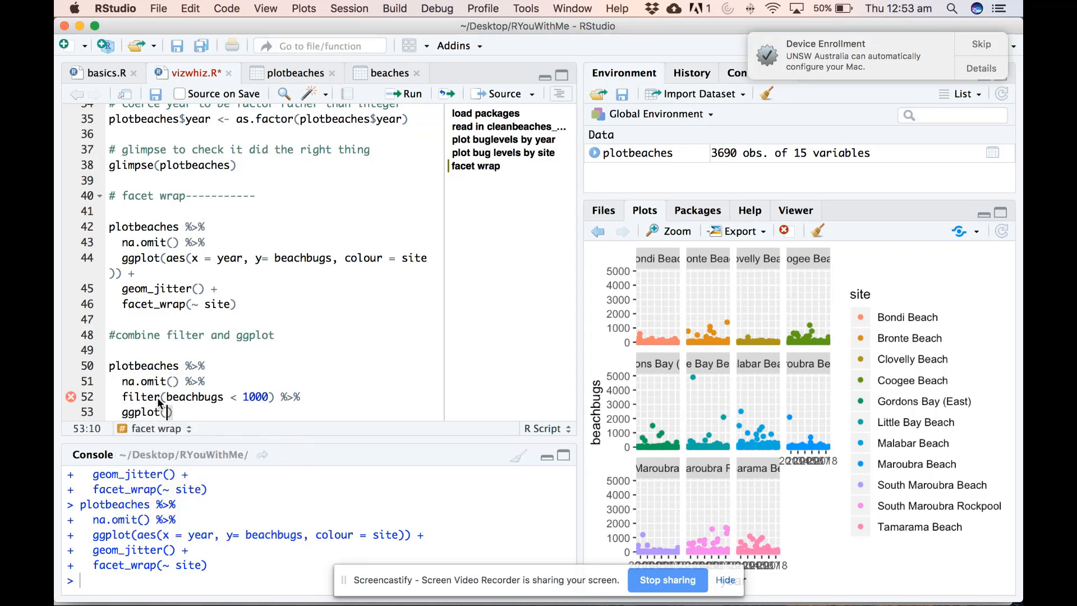
type("aes(")
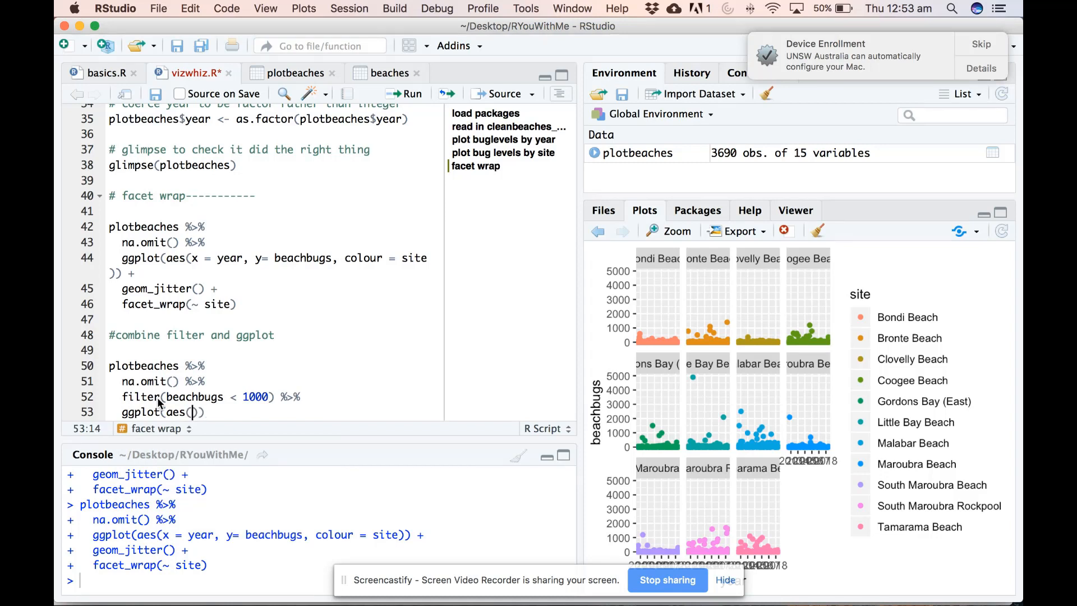
type("x=")
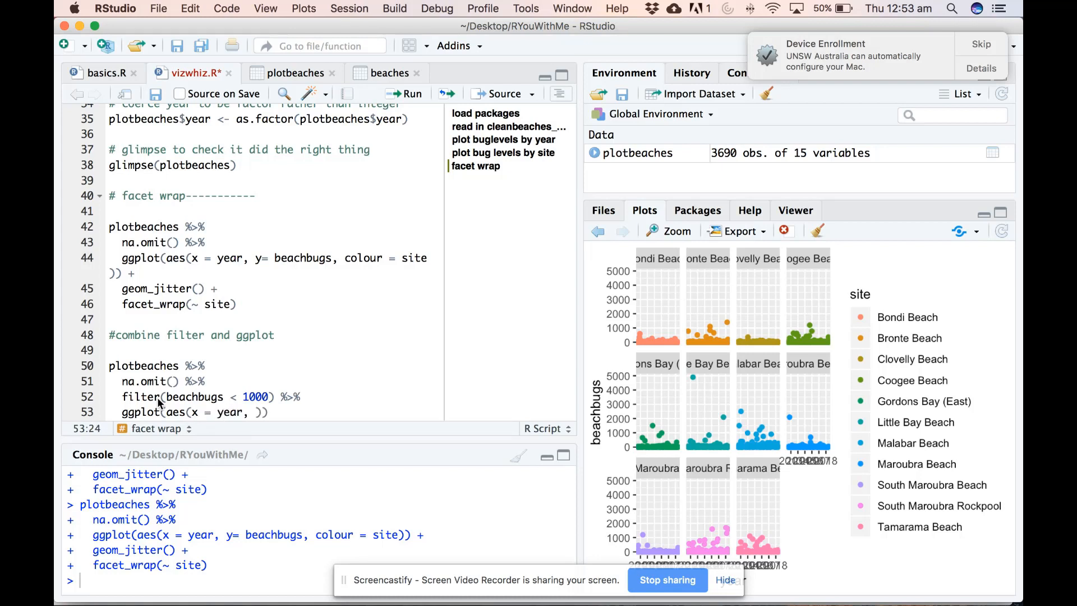
type("y")
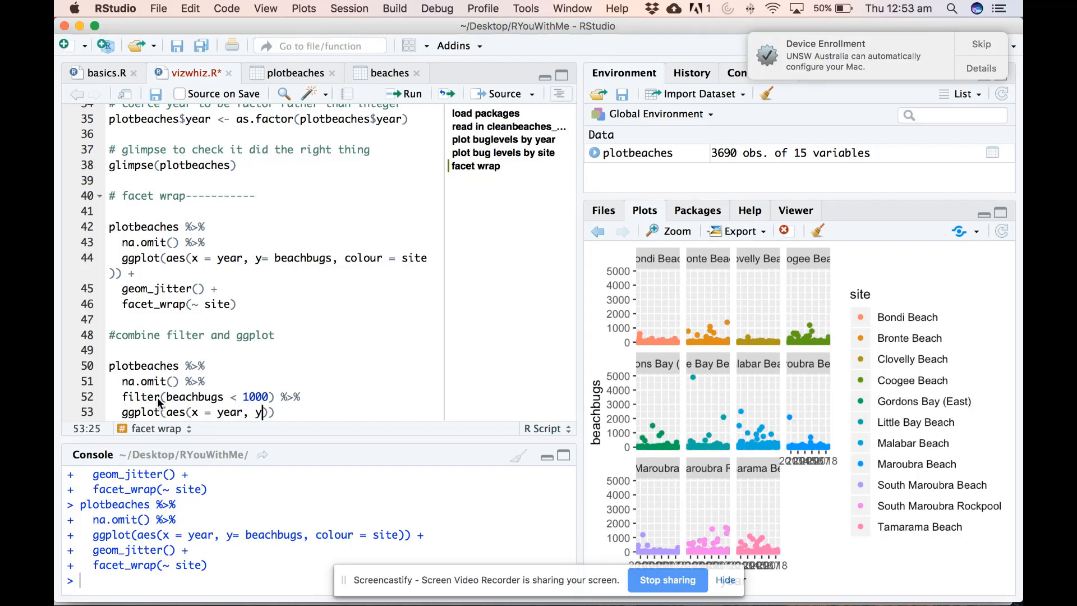
type("beachbugs, colour = site")
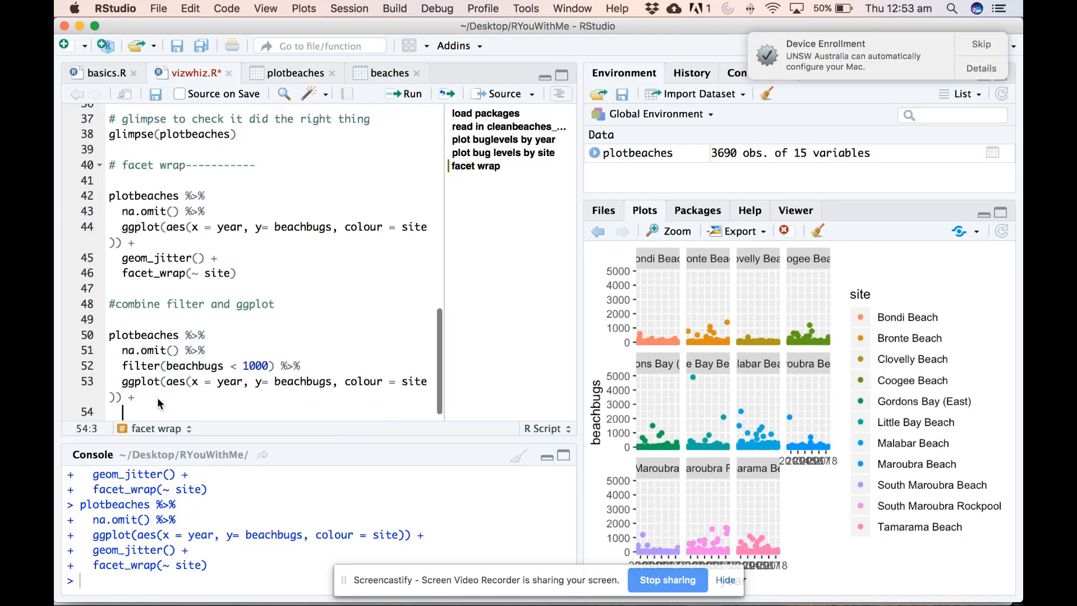
type("geom")
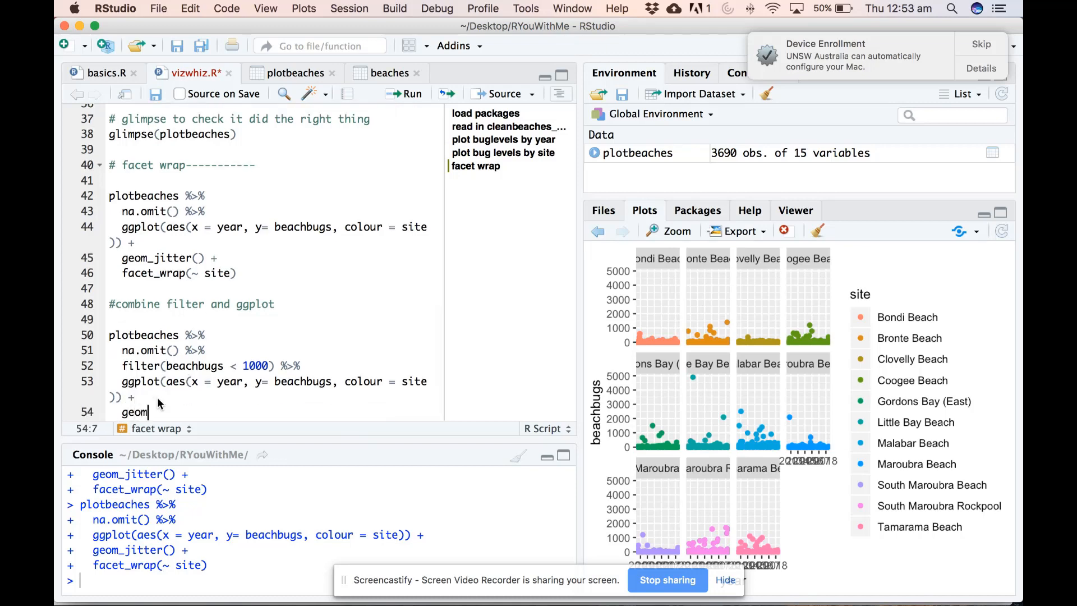
type("_jitter() +")
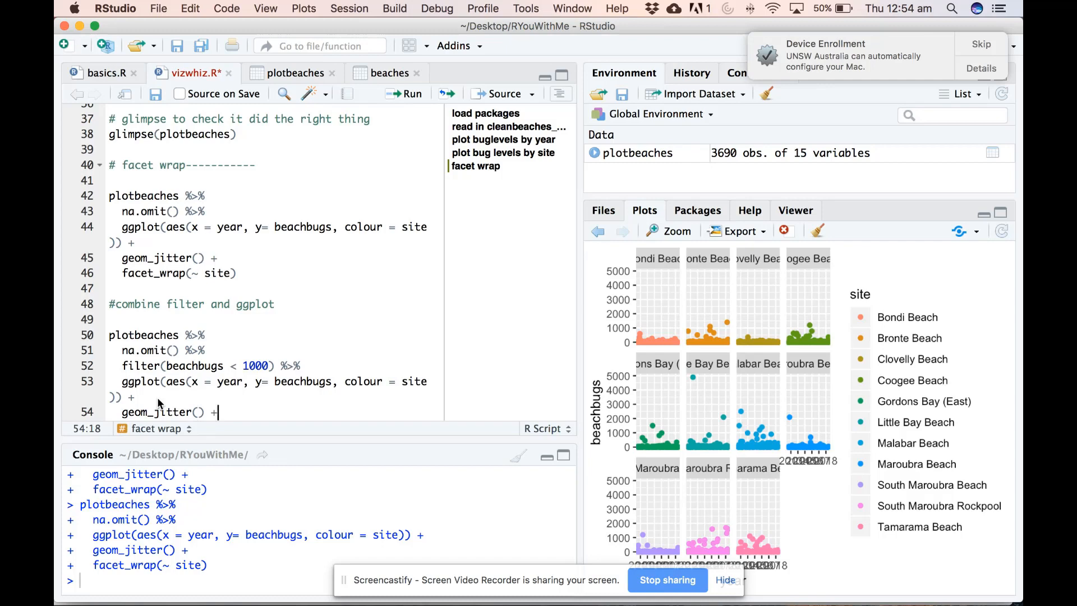
type("facet_wrap")
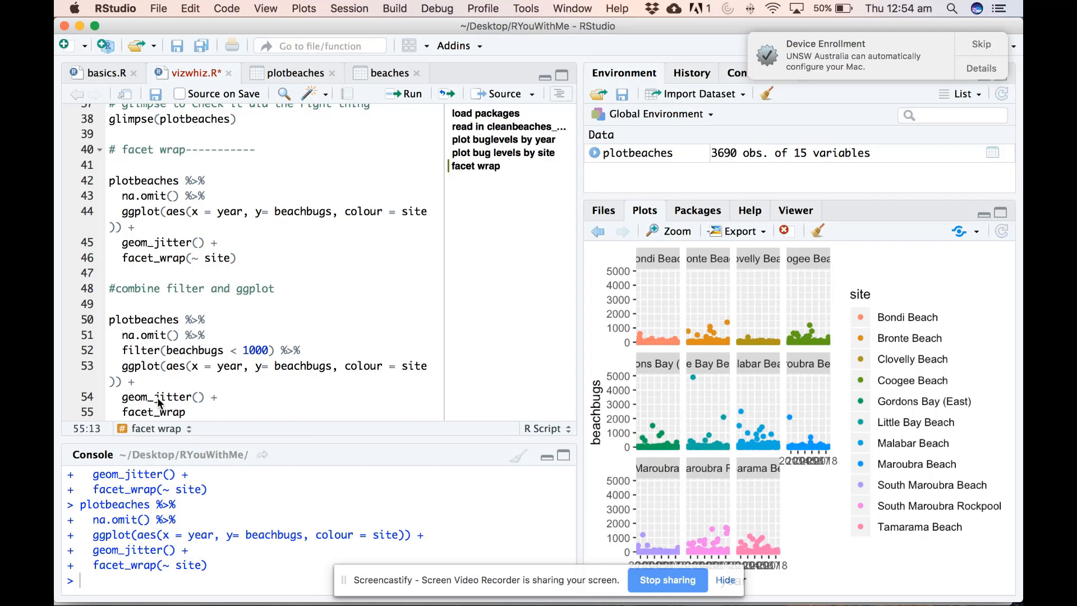
type(")")
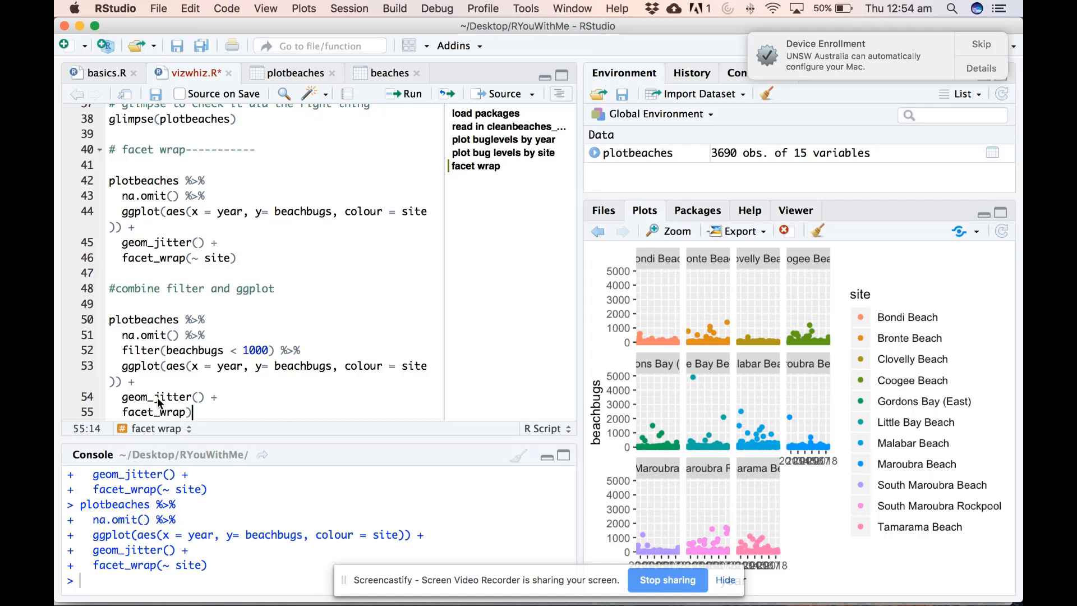
type("()")
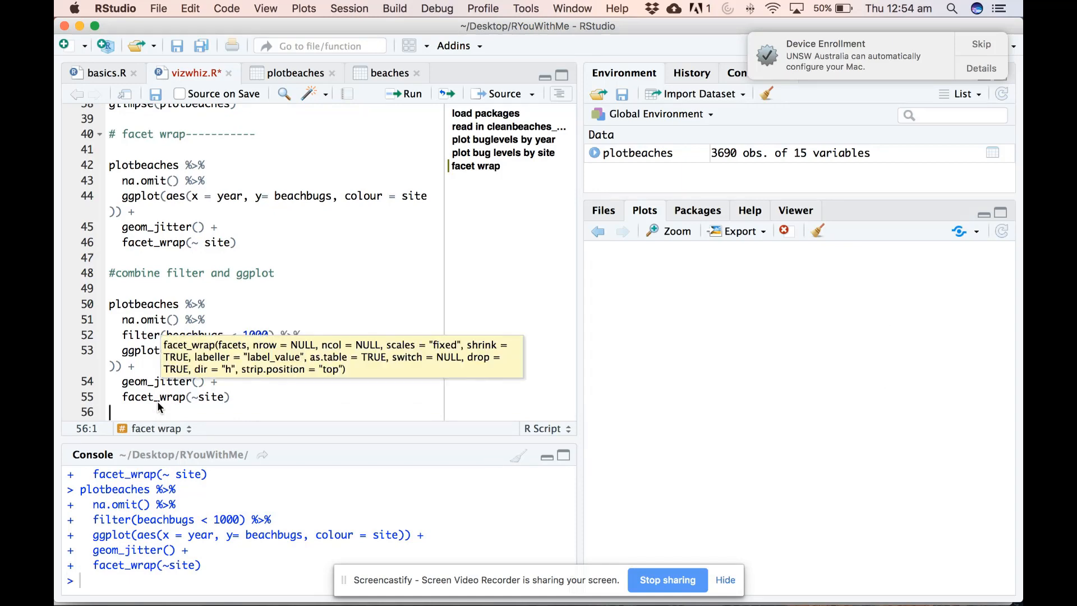
left_click(413, 94)
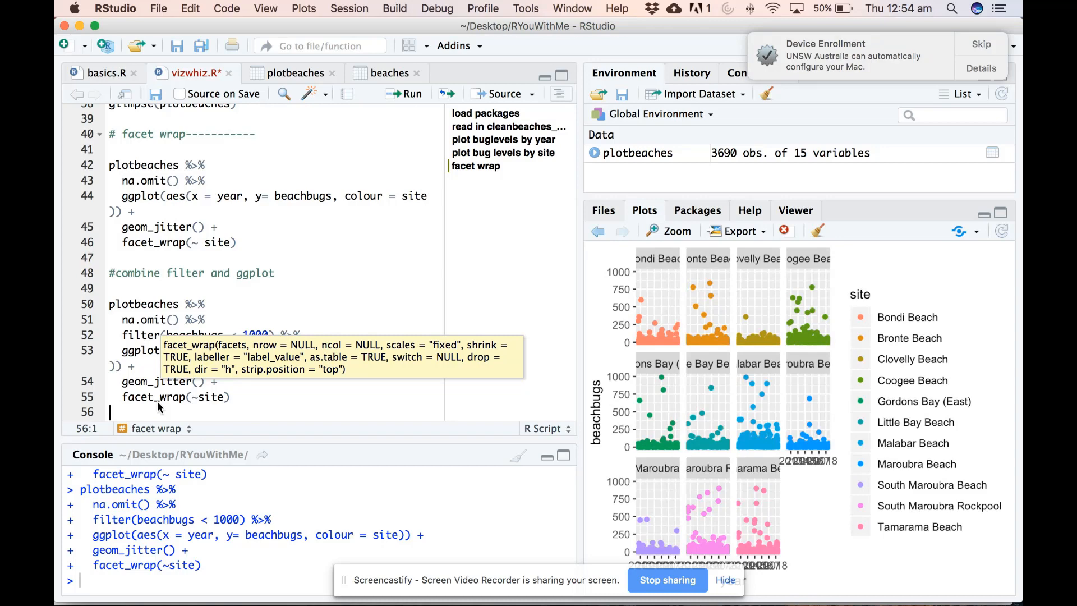
mouse_move(679, 236)
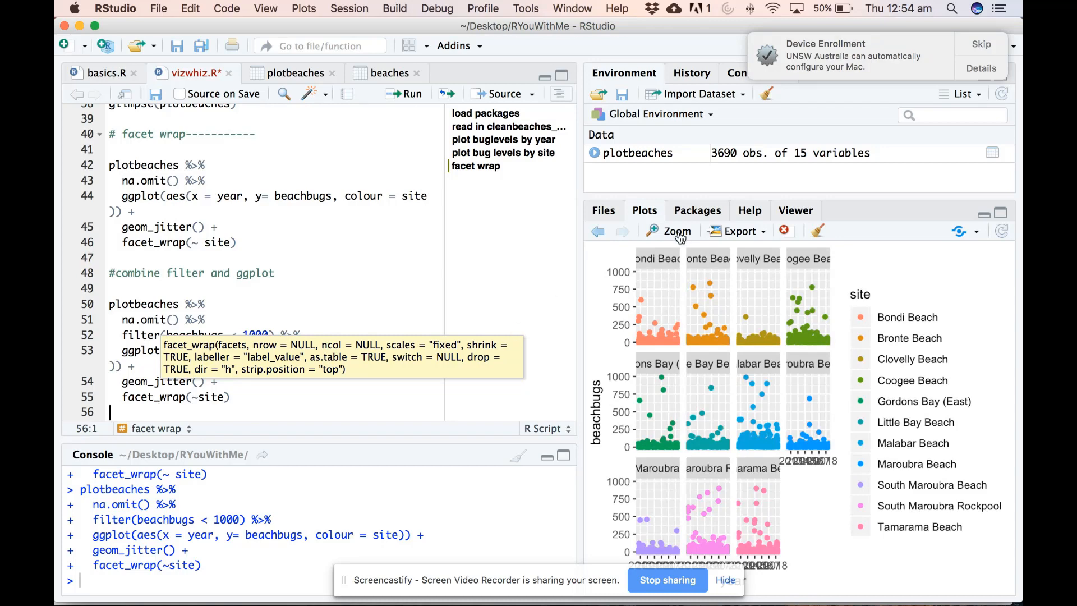
Step: Enlarge the filtered faceted plot in Plot Zoom, then close that window
left_click(676, 230)
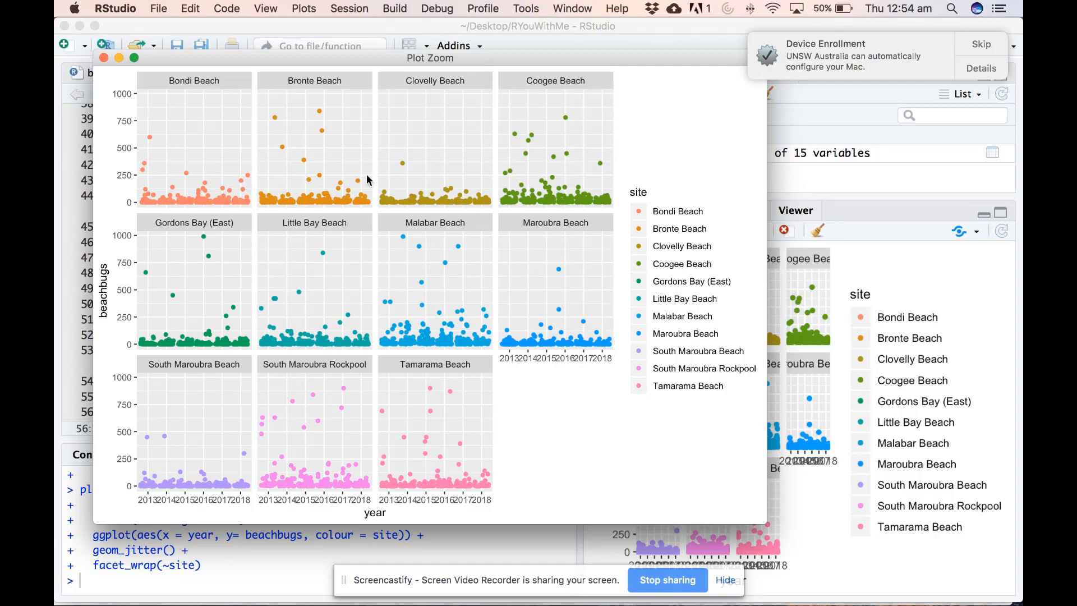
mouse_move(458, 199)
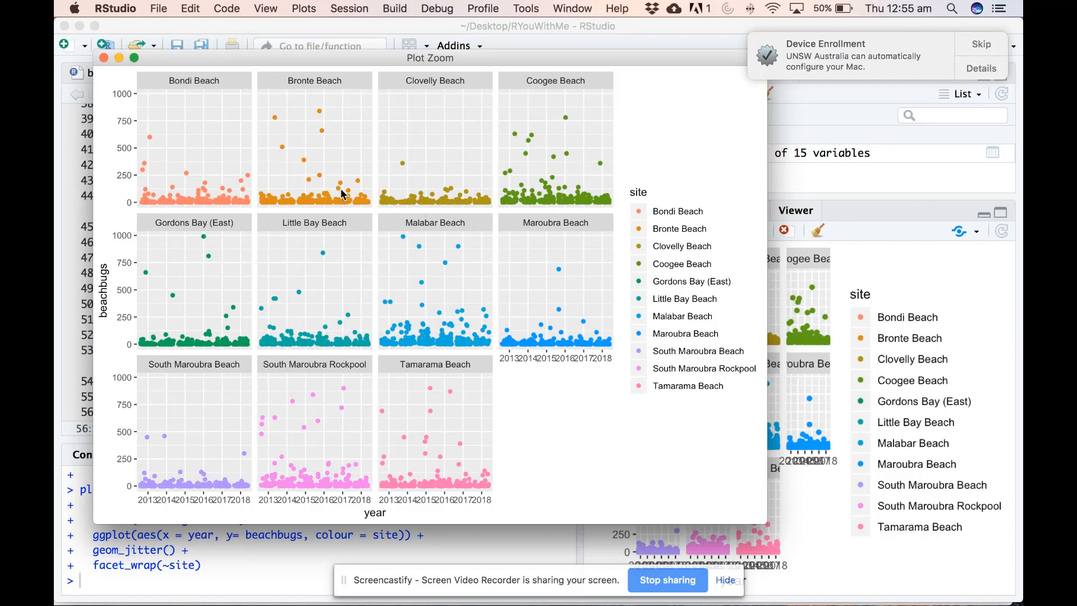
mouse_move(426, 202)
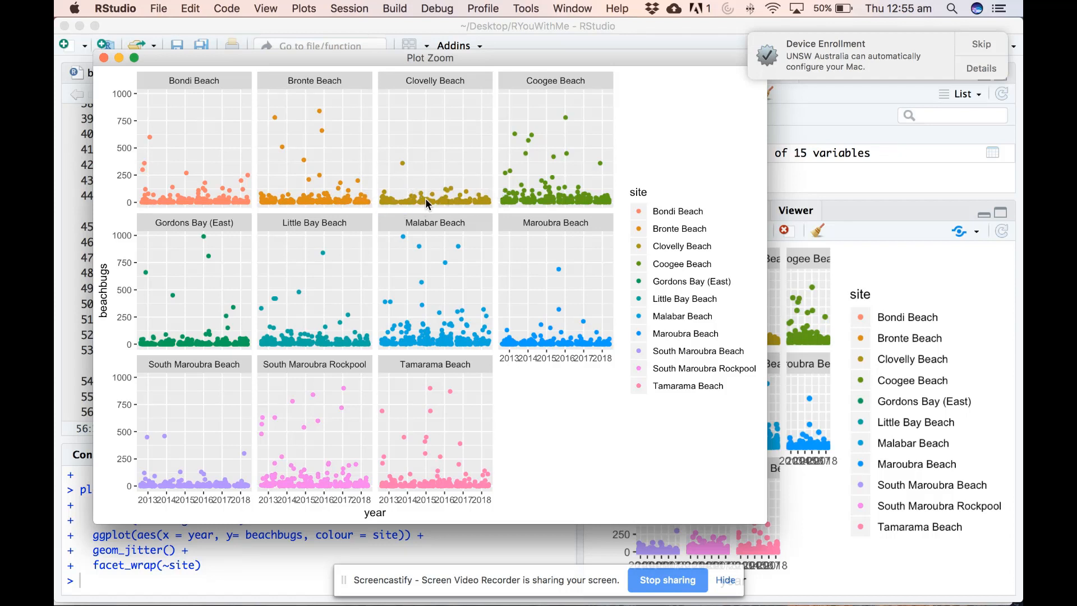
mouse_move(458, 323)
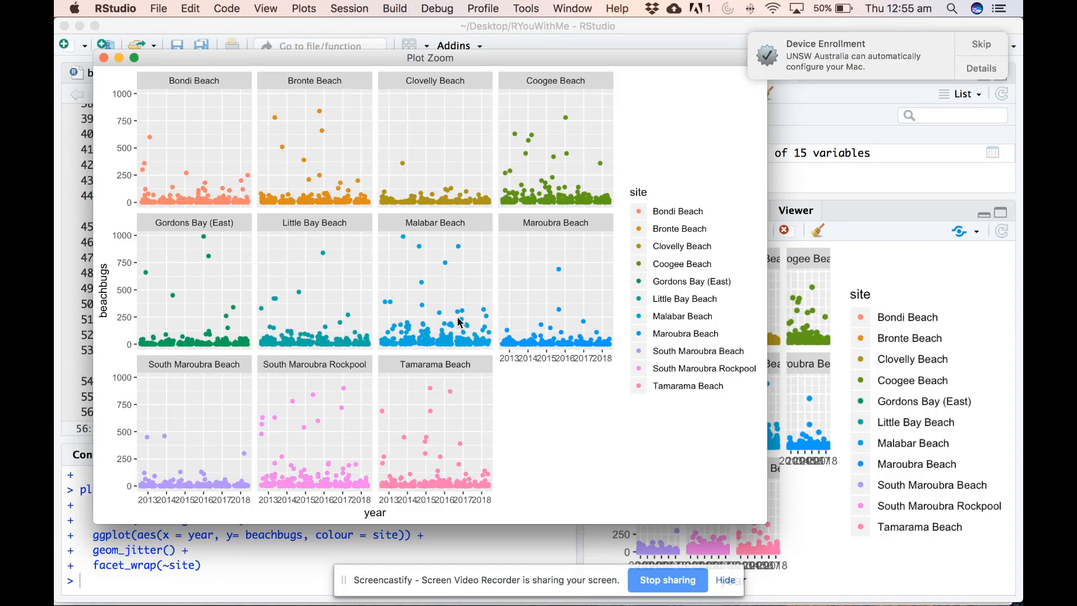
mouse_move(330, 448)
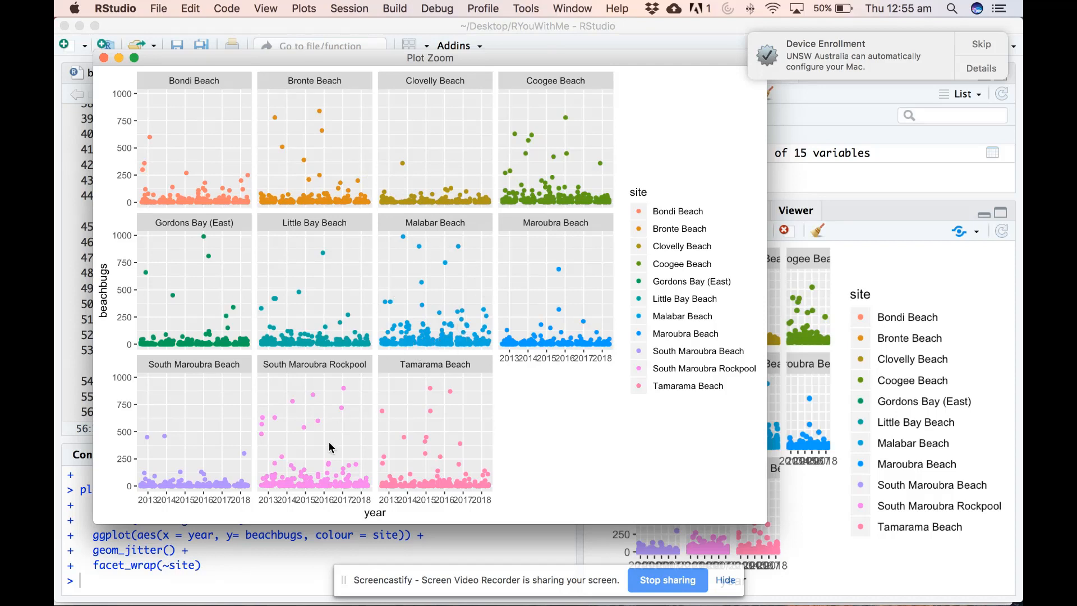
mouse_move(273, 489)
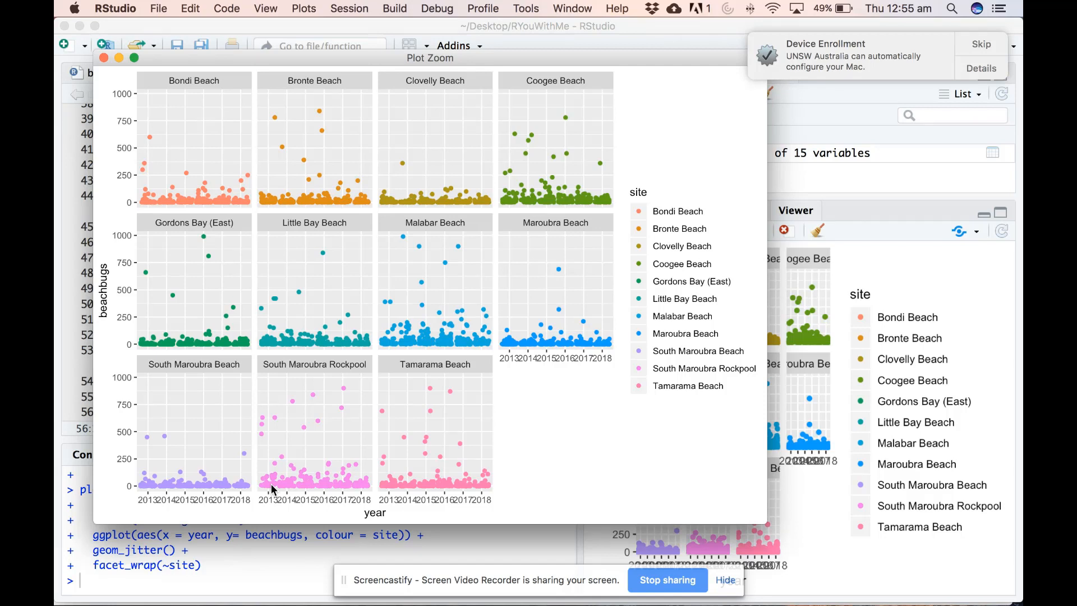
mouse_move(278, 478)
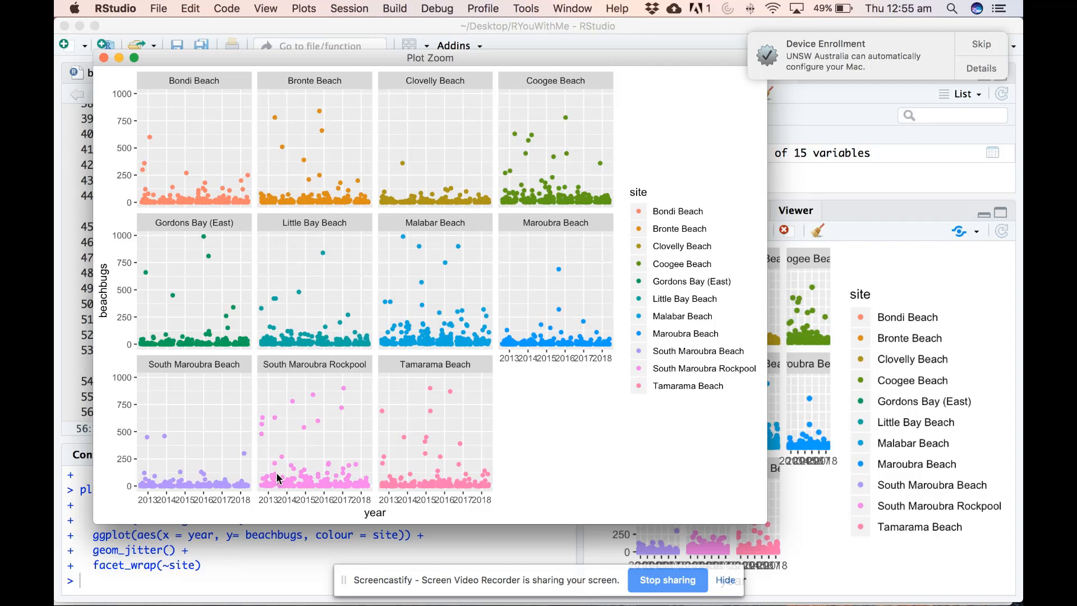
mouse_move(278, 487)
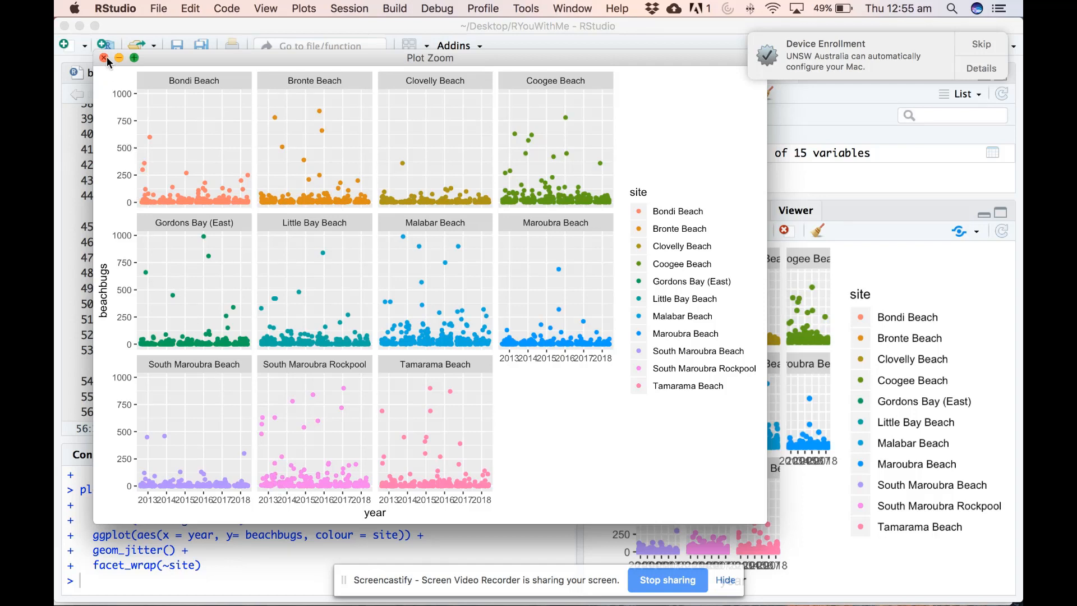
left_click(105, 58)
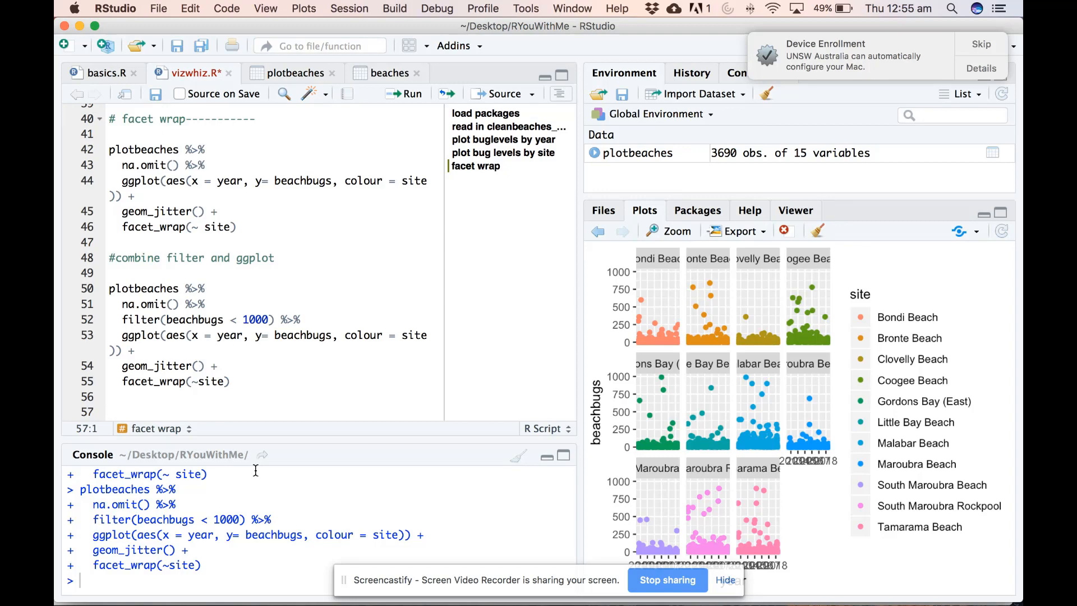
Step: Start a new plotbeaches pipeline with na.omit() and filter(beachbugs < 1000)
type("plotbeach")
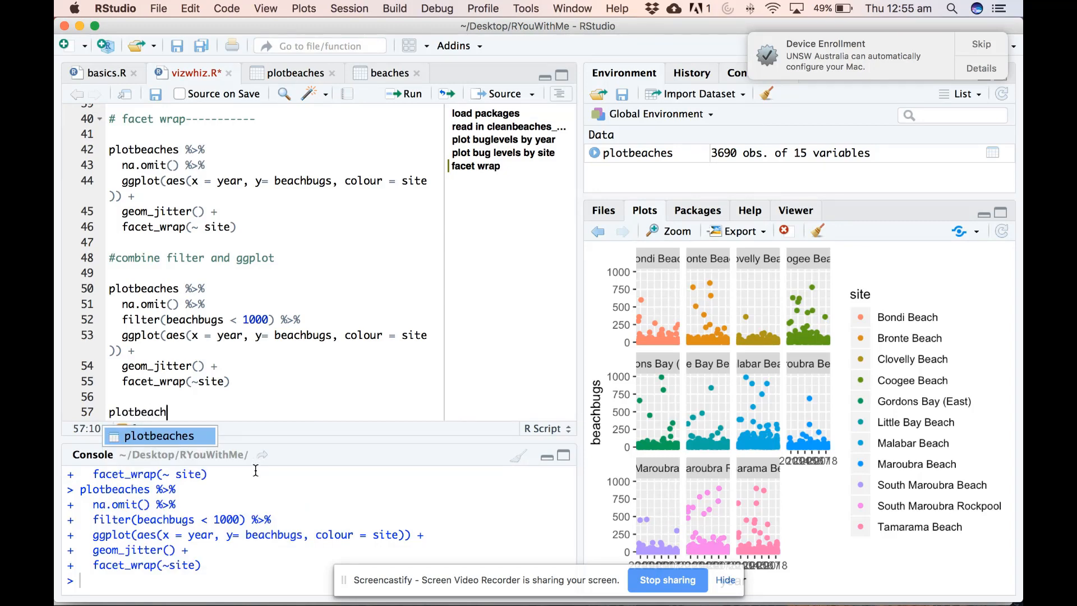
type("%>%")
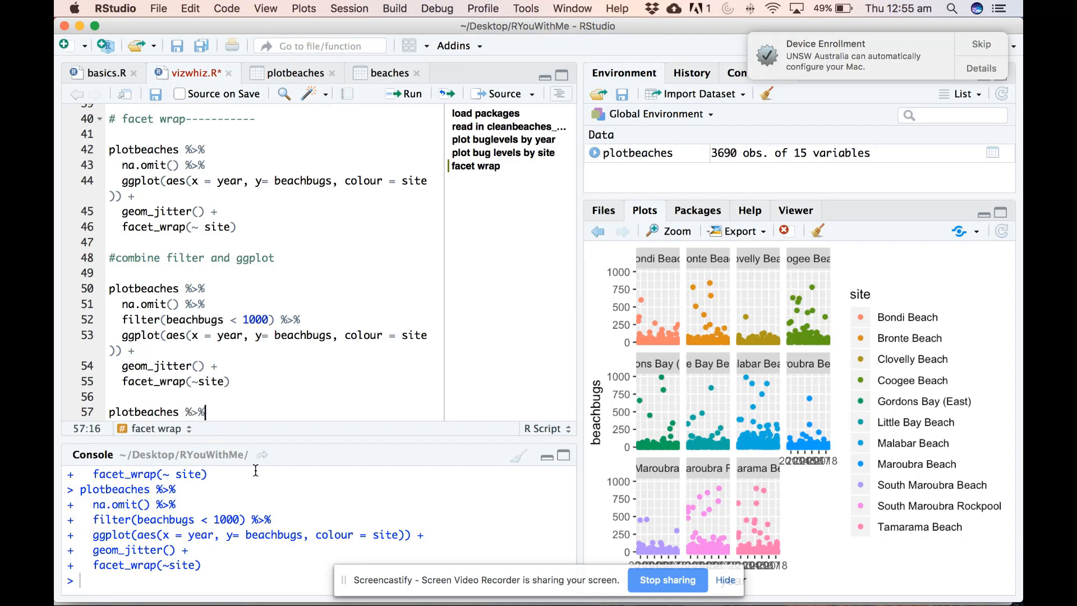
type("na")
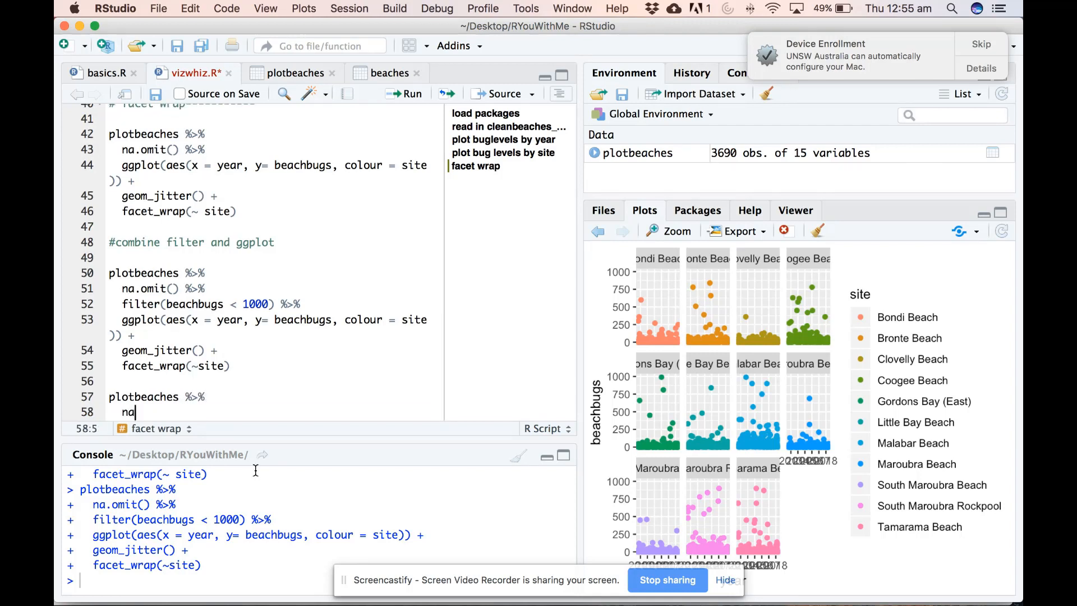
type(".omit")
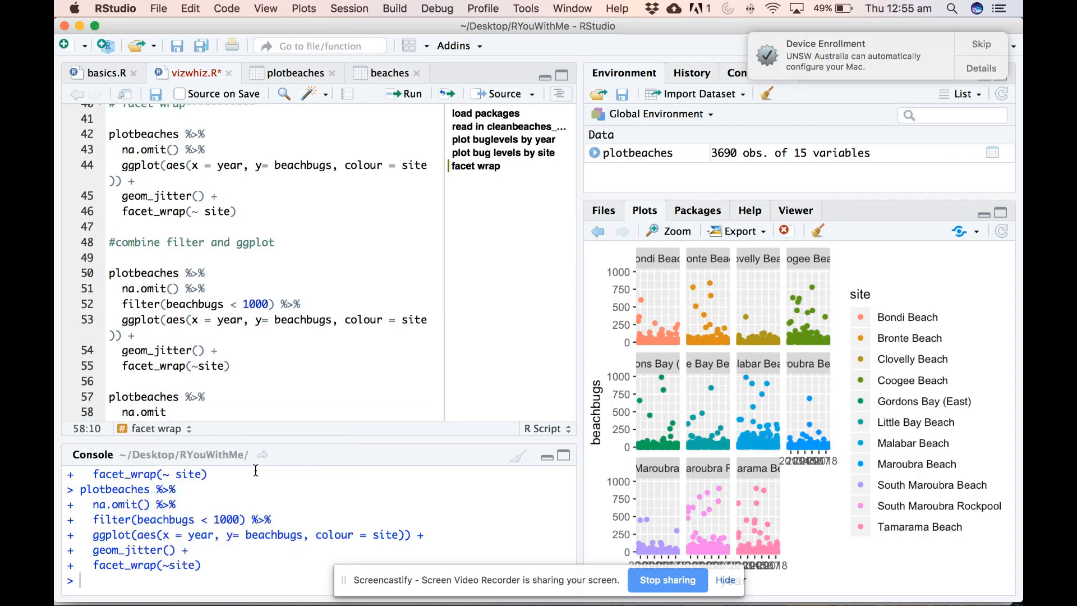
type("() %>%")
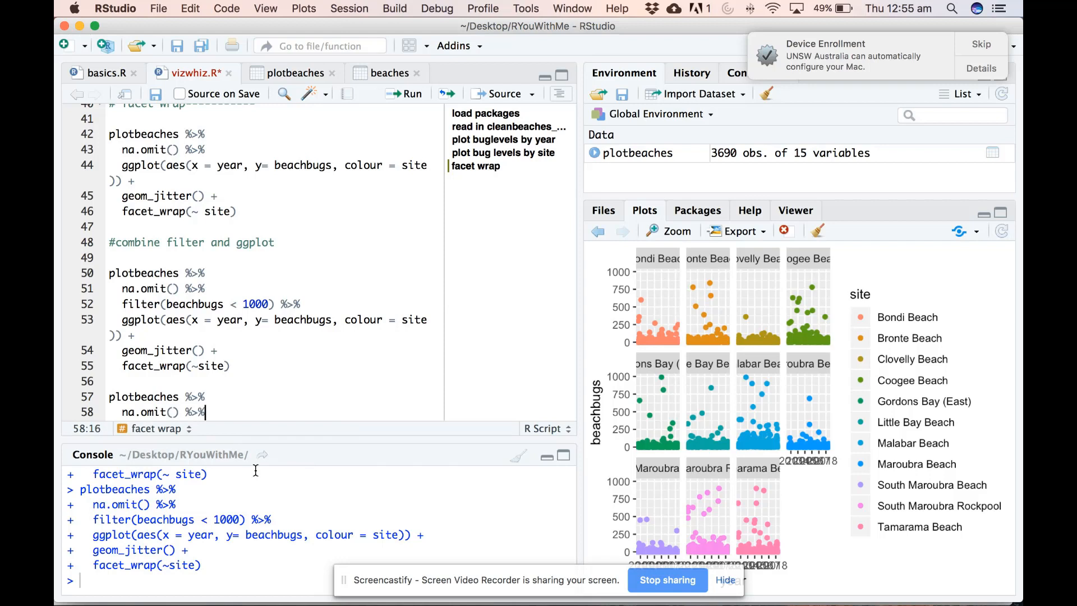
type("filter(beachbugs")
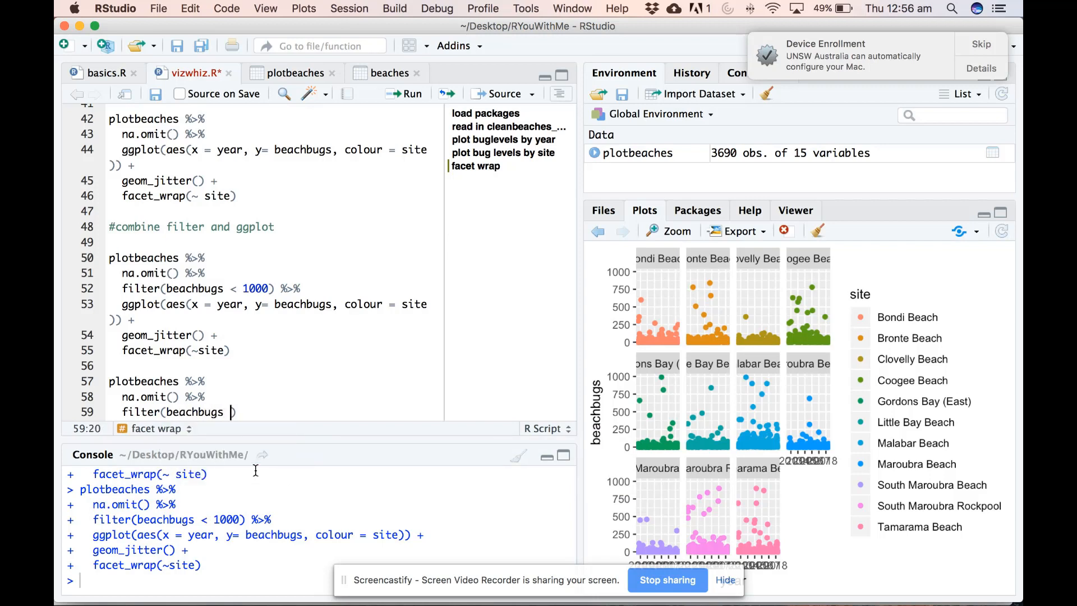
type("< 1000")
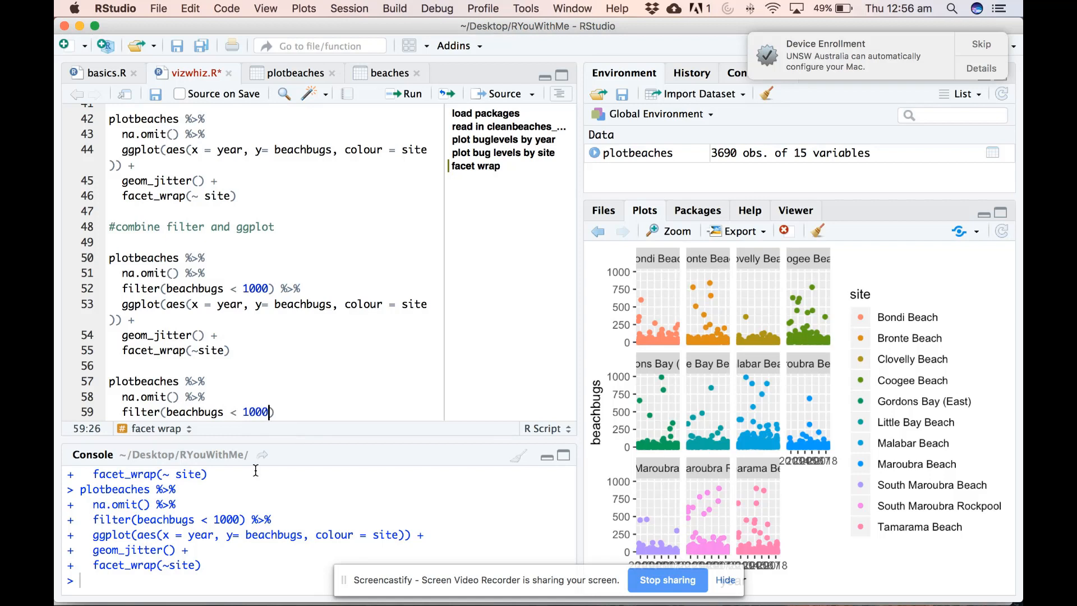
type("%>%")
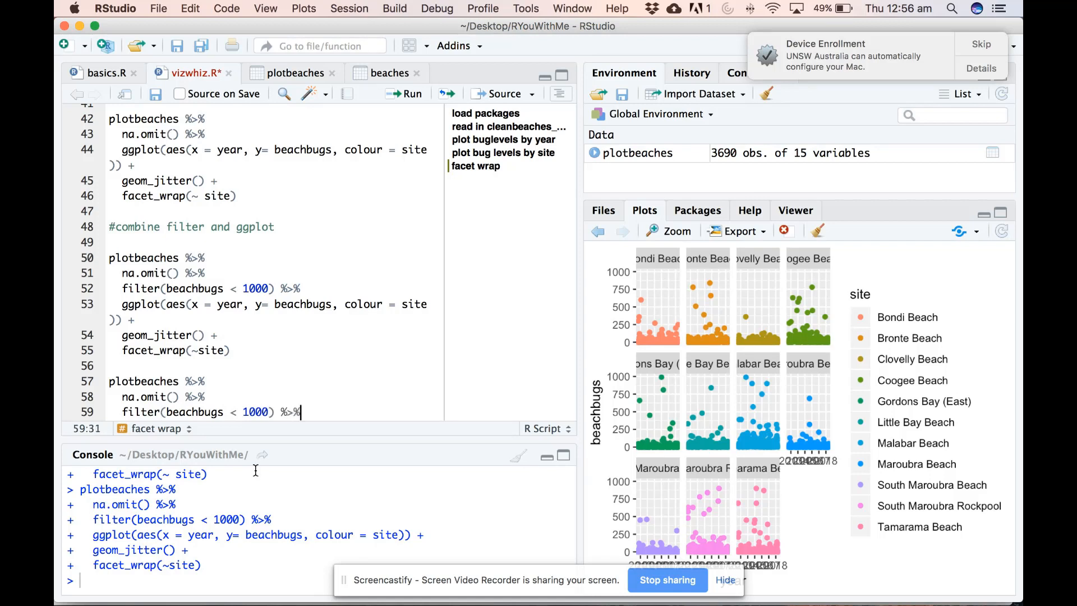
Step: Add filter(site %in% c("Coogee Beach", "Bondi Beach")) to the pipeline
type("filter")
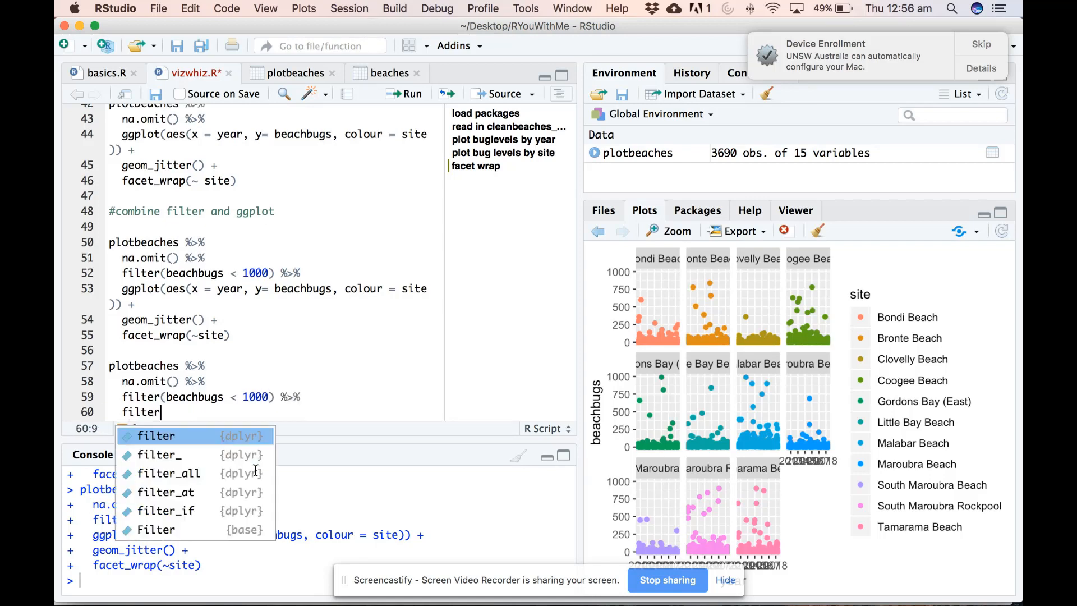
key("Tab")
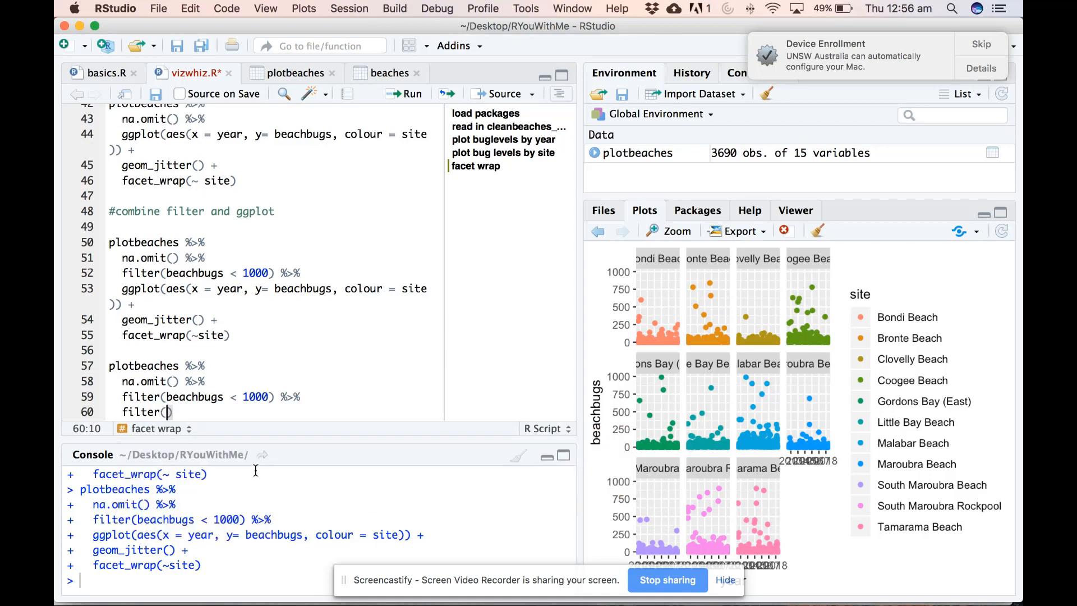
type("site")
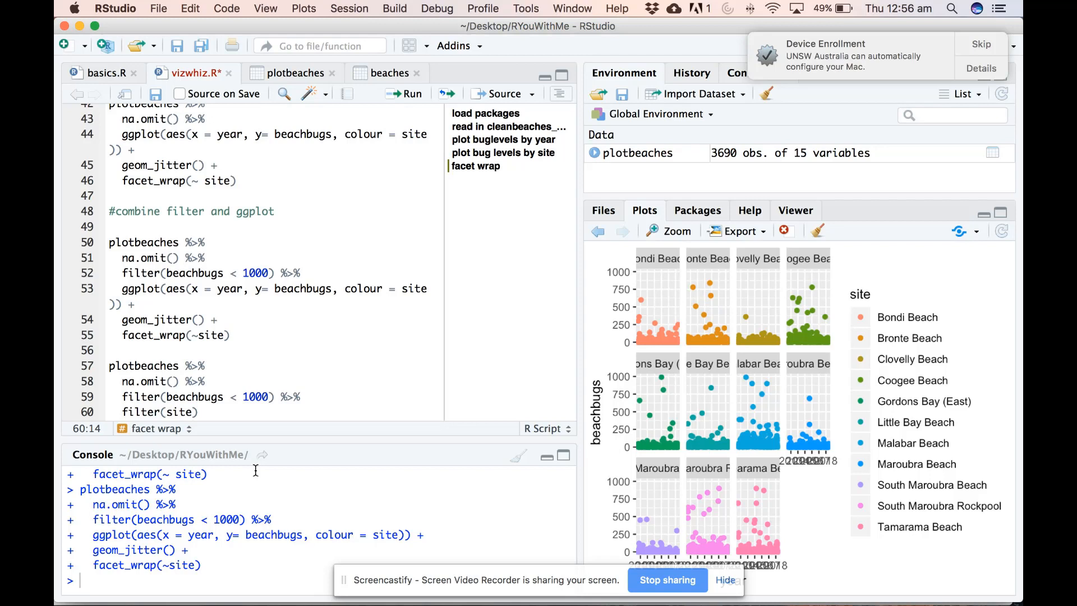
type("\" \"")
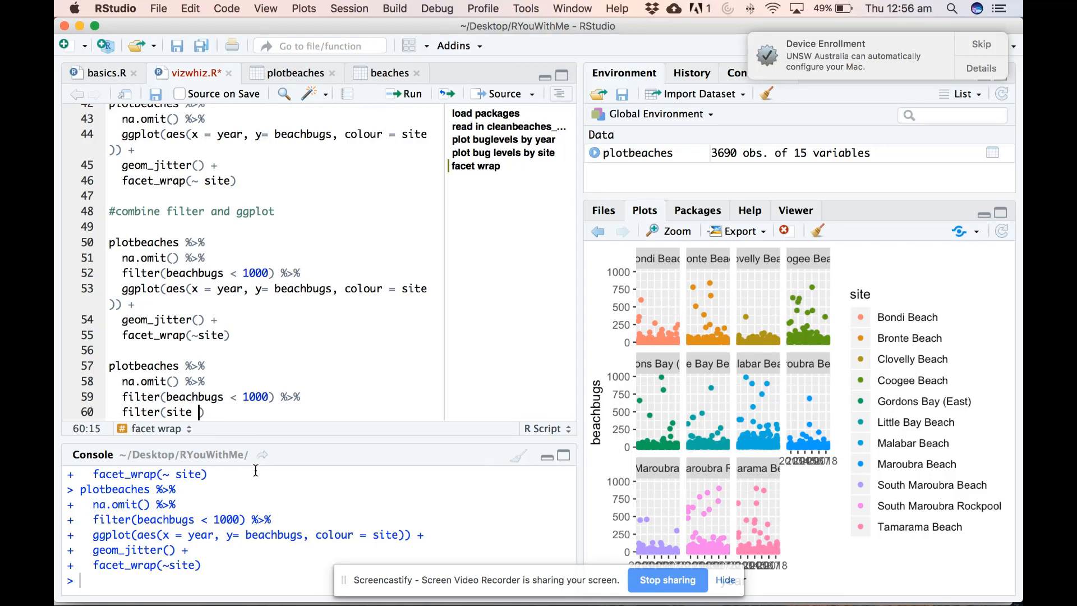
type("%")
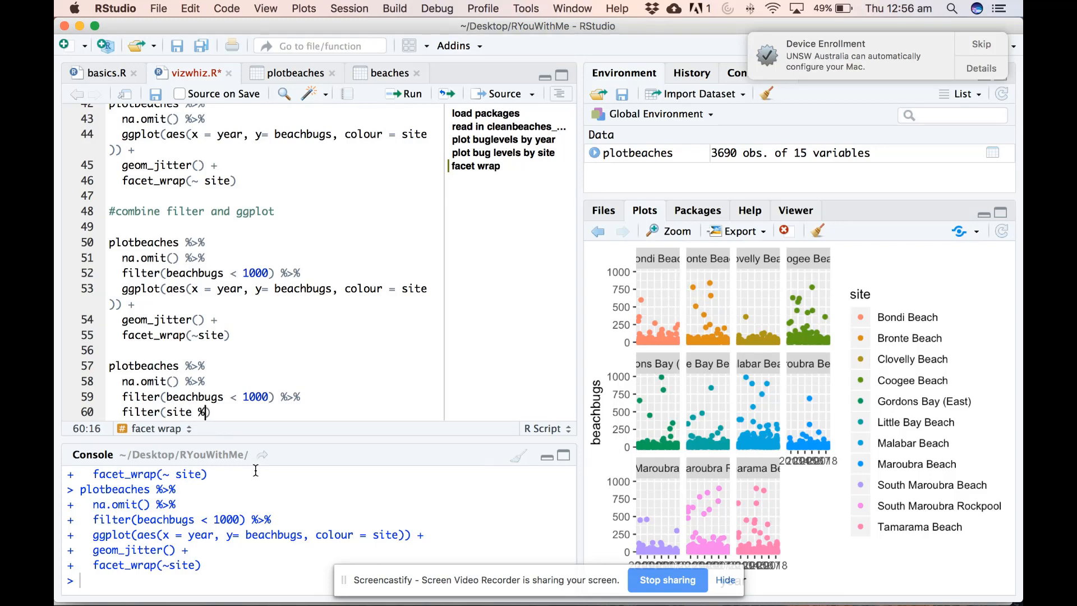
type("in")
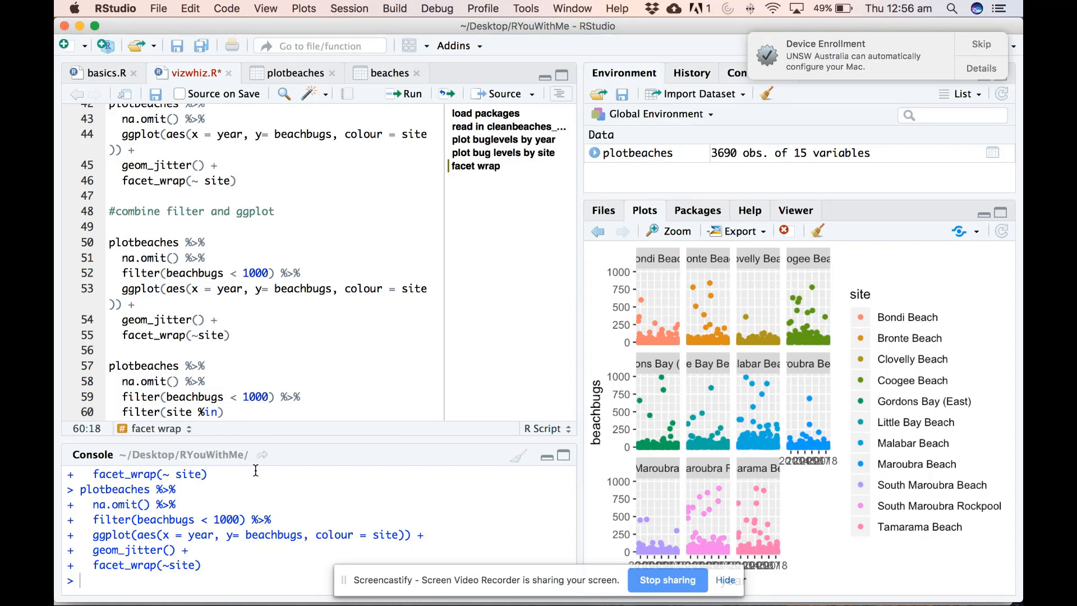
type("%")
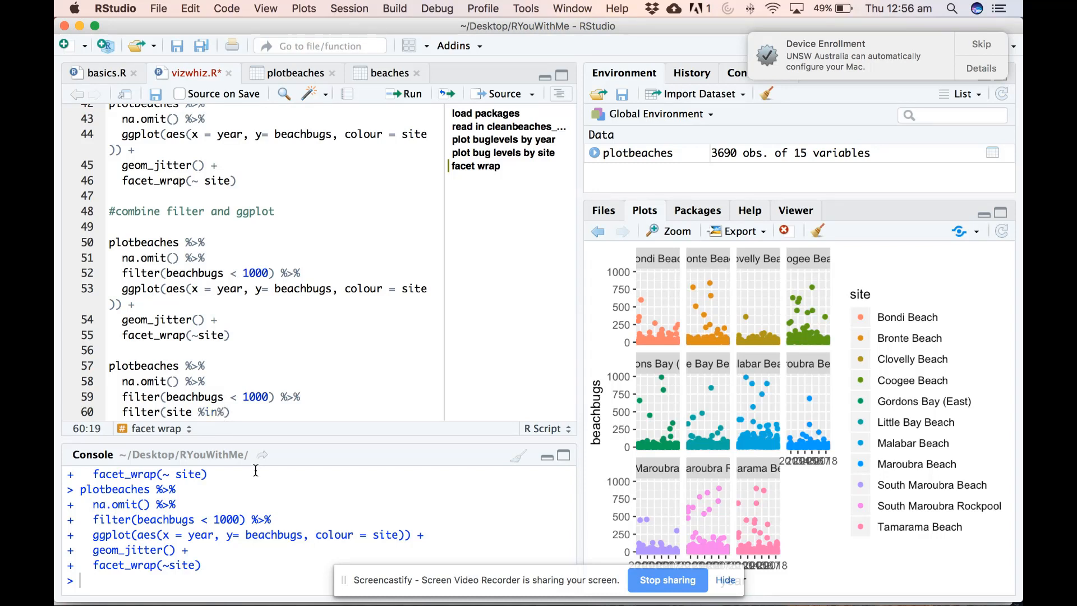
type("c()")
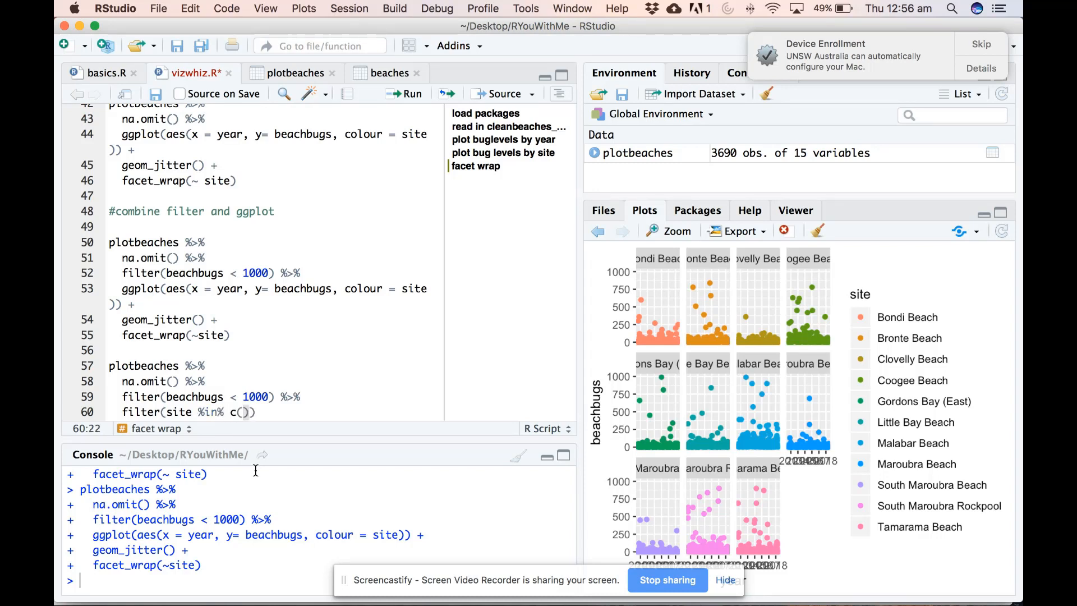
type("\"C\"")
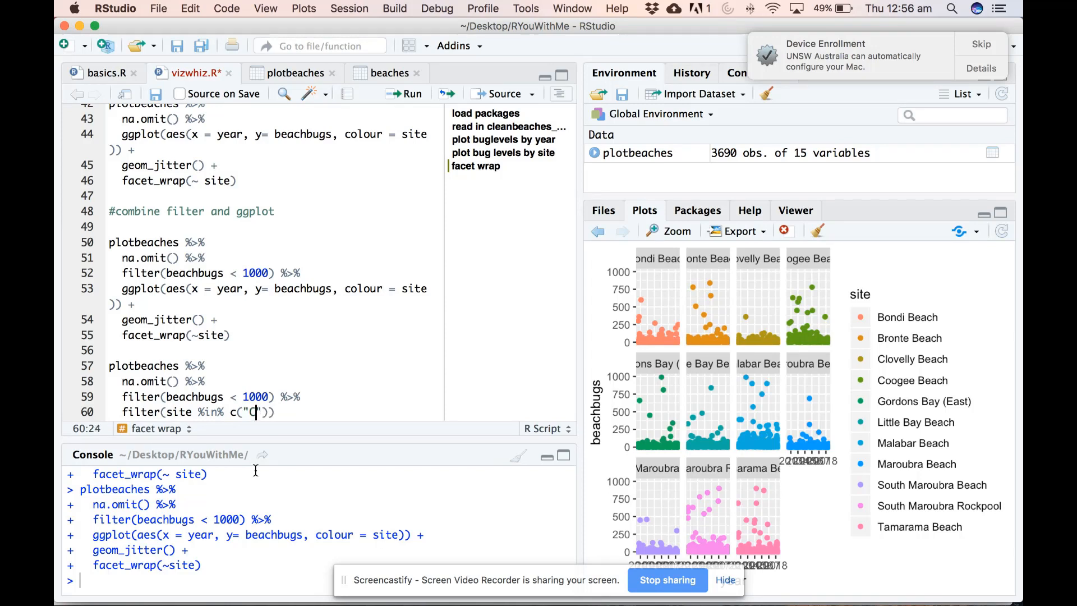
type("oogee")
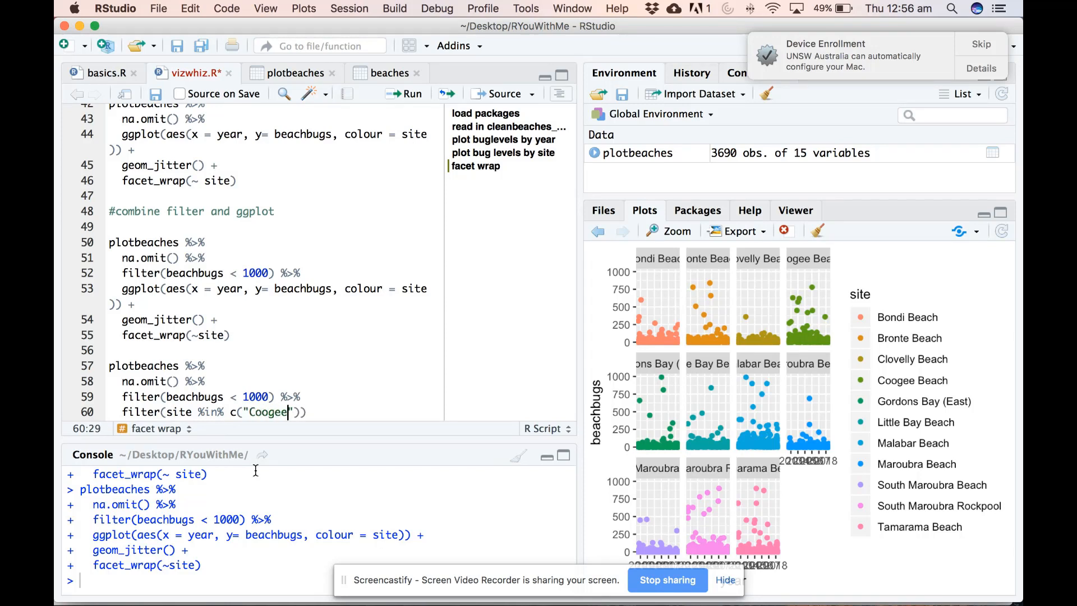
type("Beach")
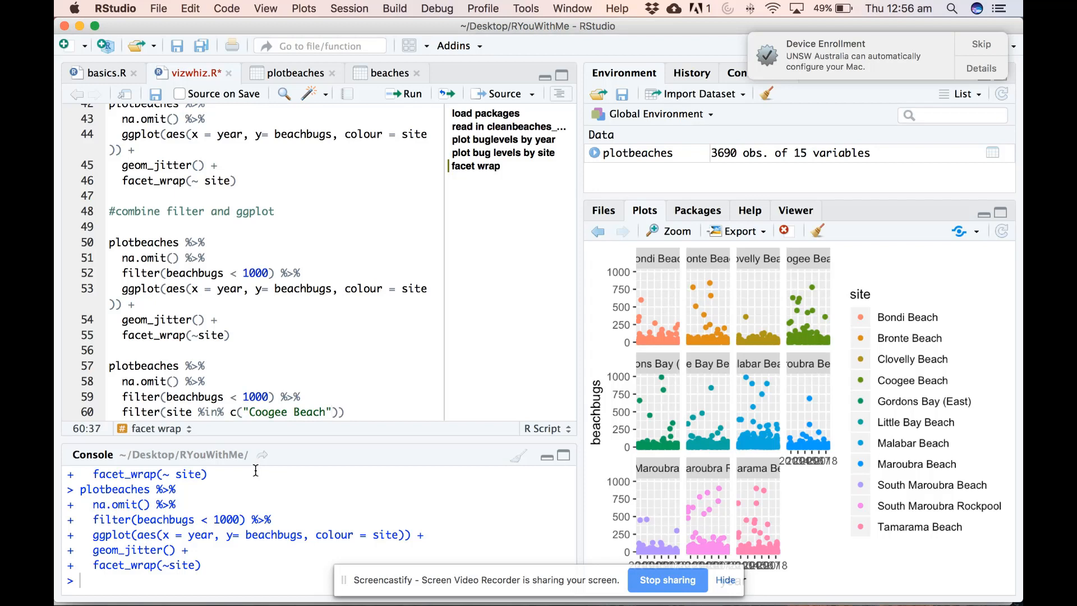
type(", \"b")
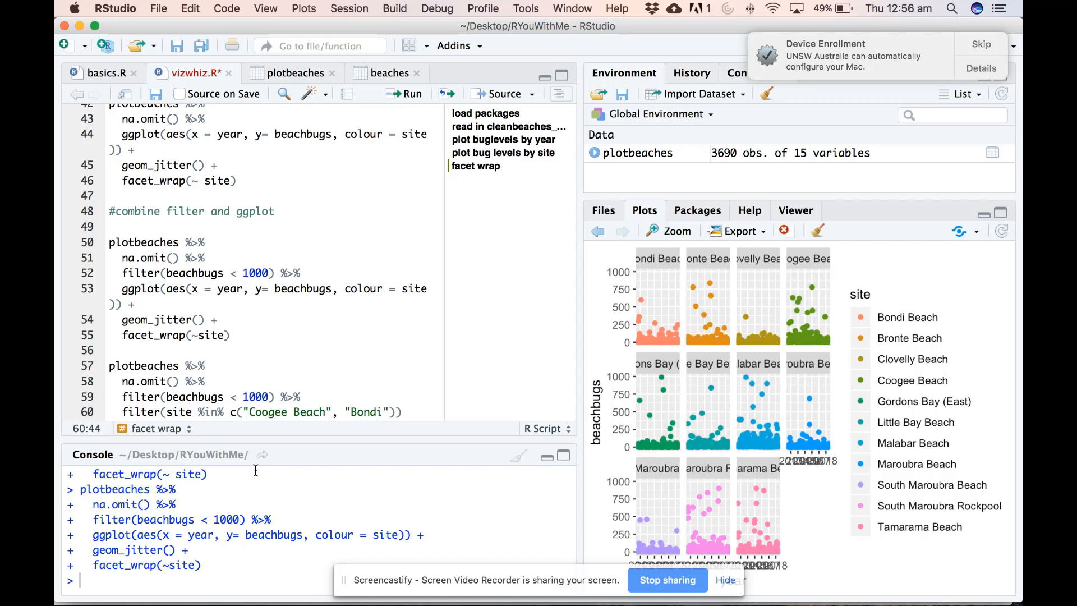
type("be")
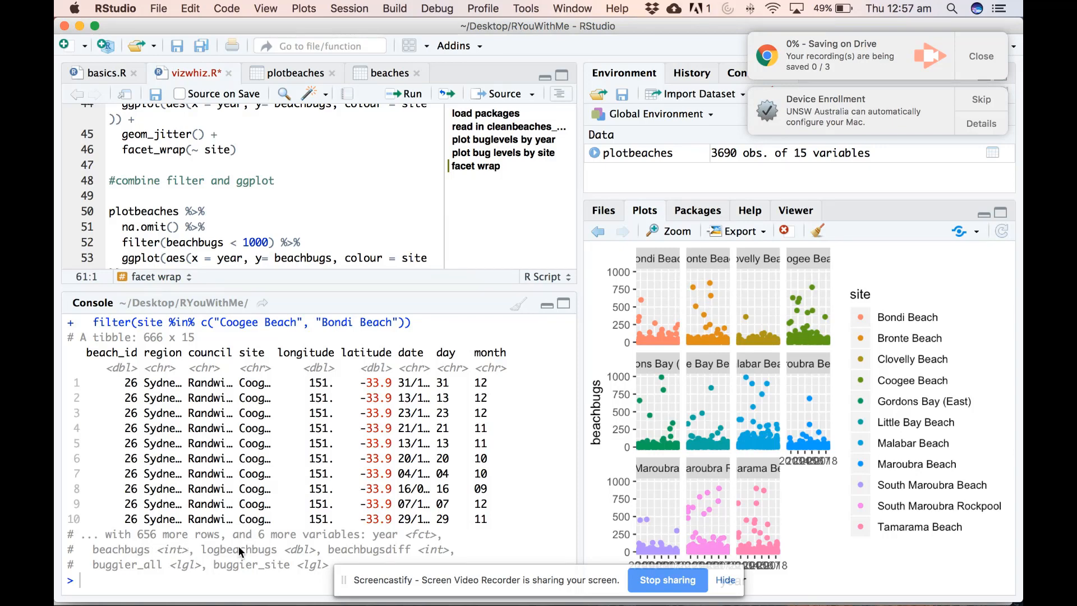
mouse_move(283, 287)
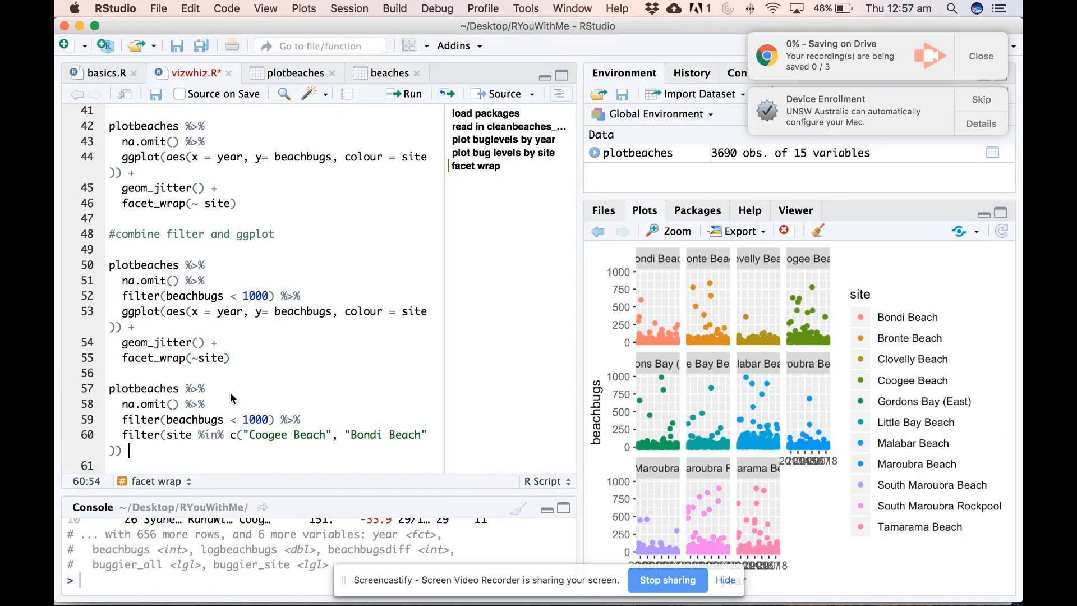
mouse_move(143, 407)
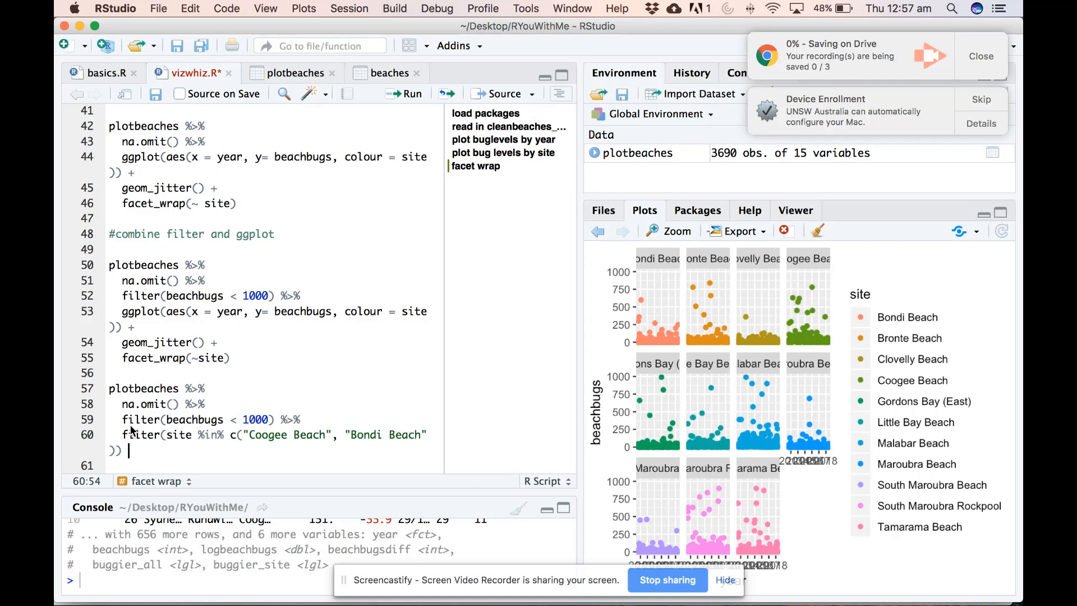
mouse_move(291, 398)
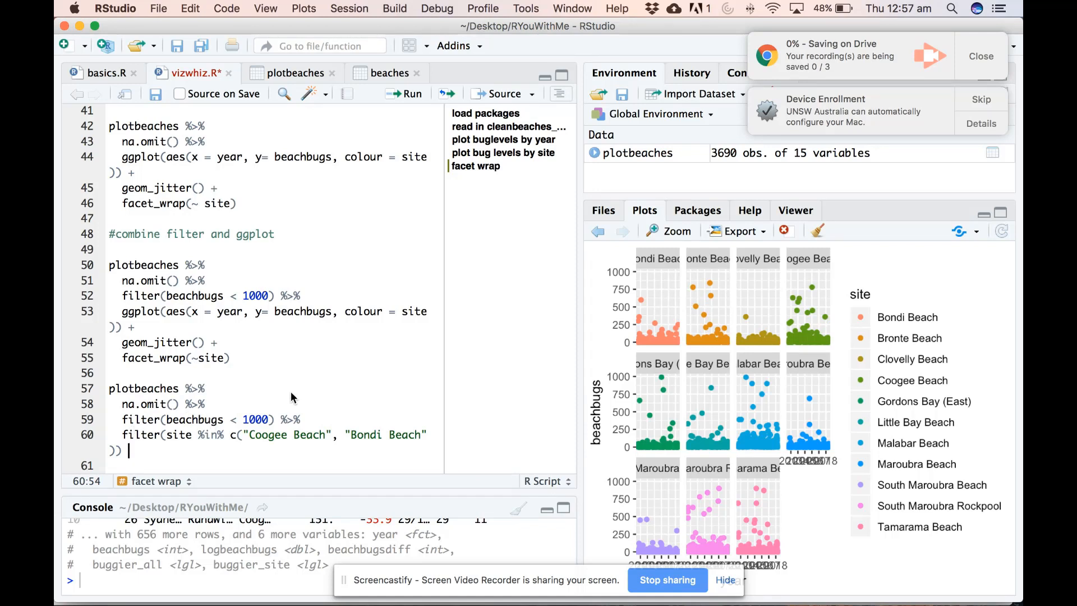
mouse_move(150, 445)
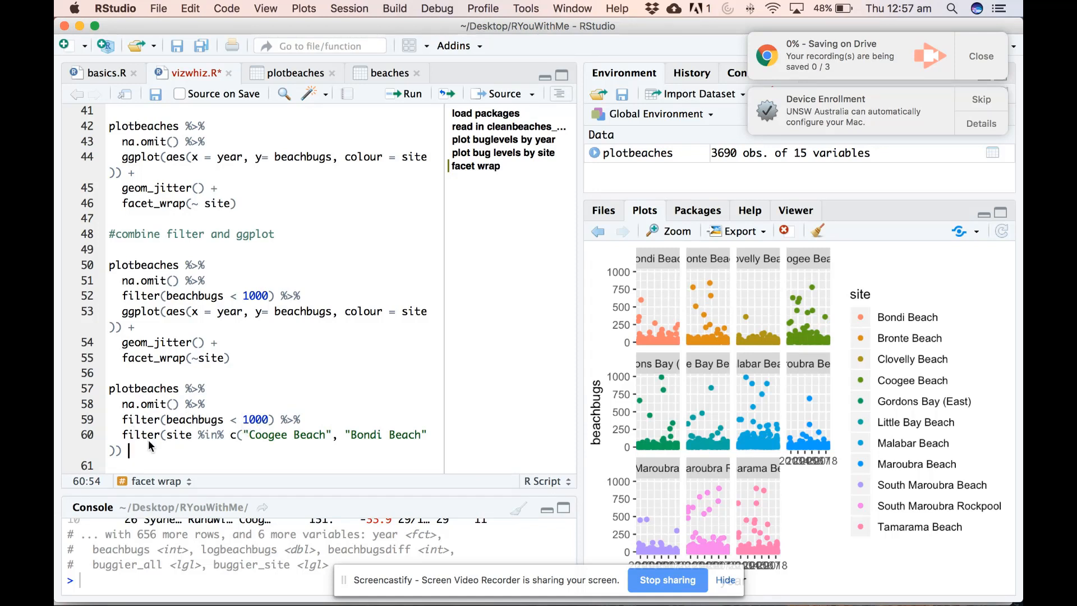
mouse_move(181, 444)
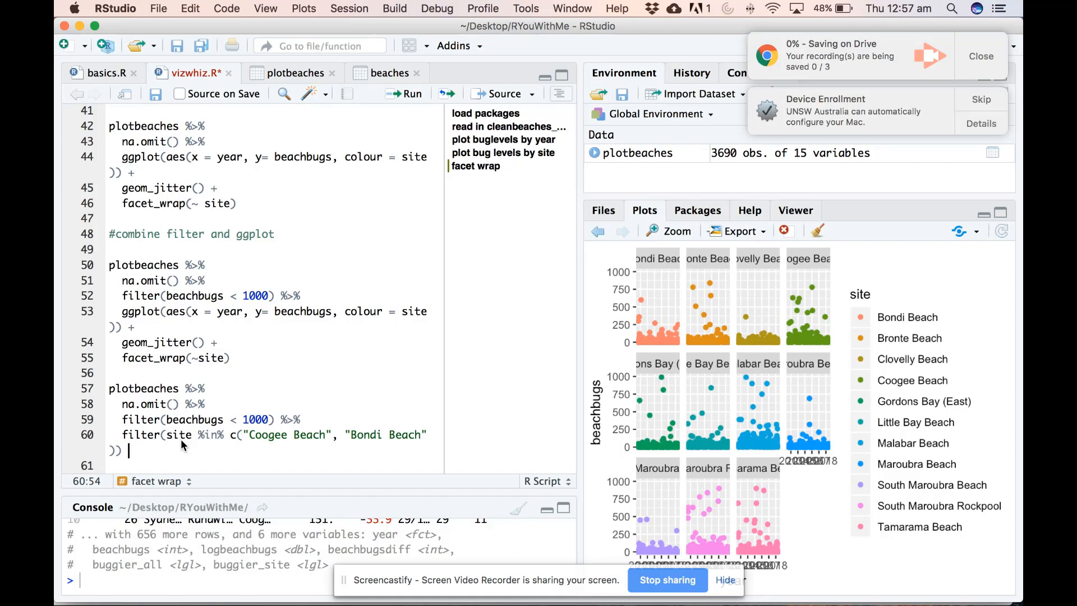
Step: Append ggplot(aes(x = year, y = beachbugs, colour = site)) + geom_jitter() to the pipeline
type("%>%")
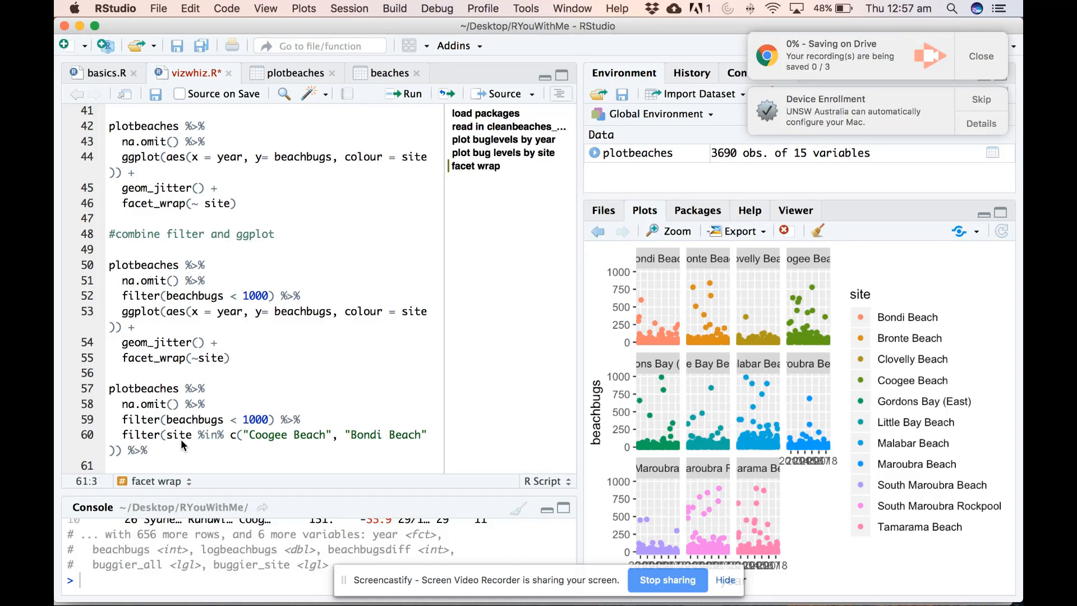
type("ggplot")
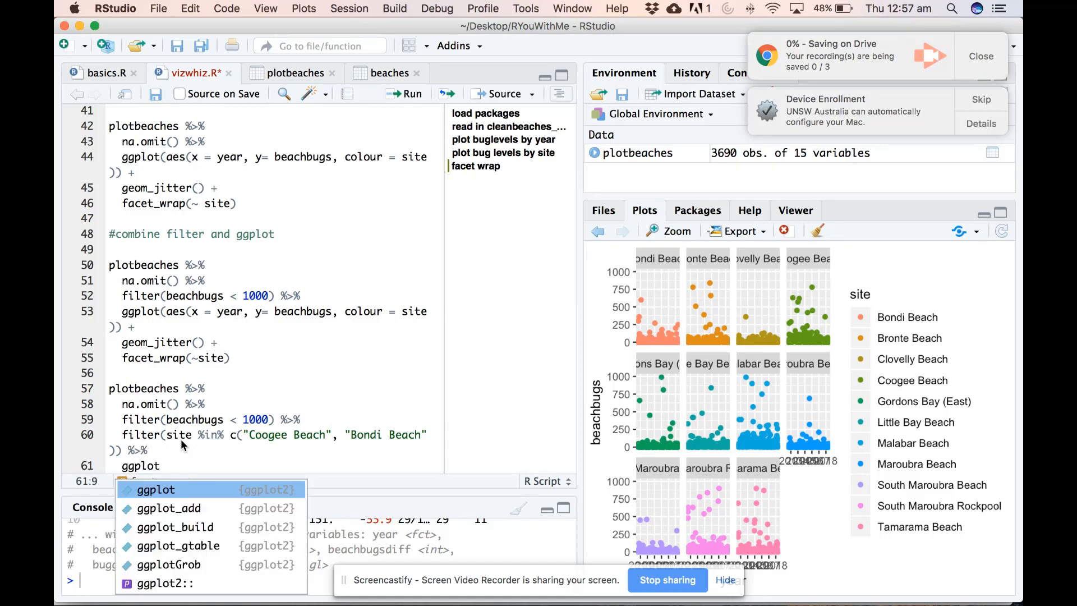
type("(aes(")
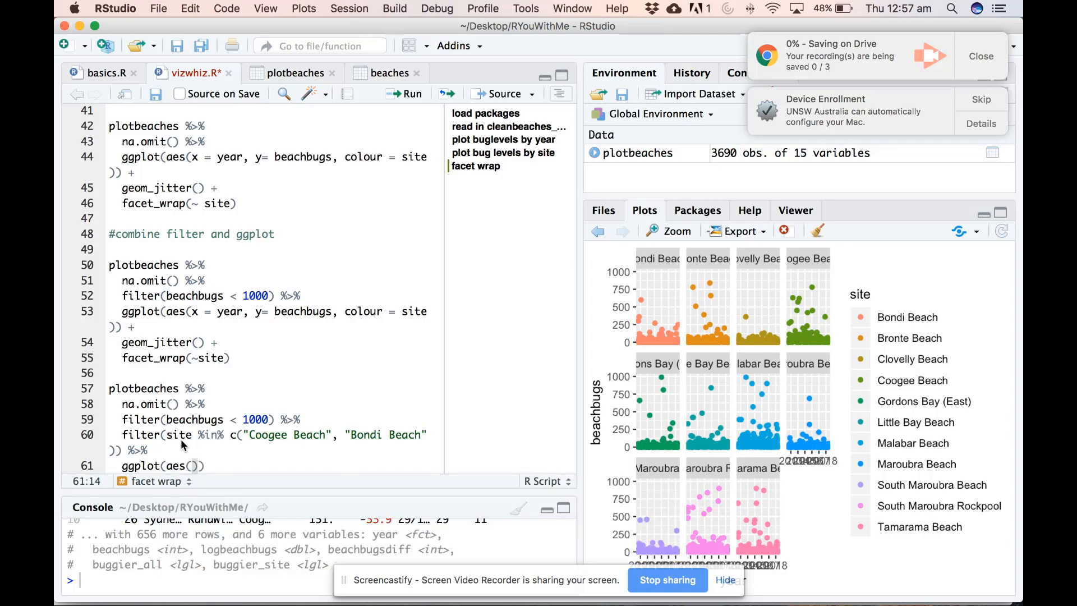
type("x = year, y")
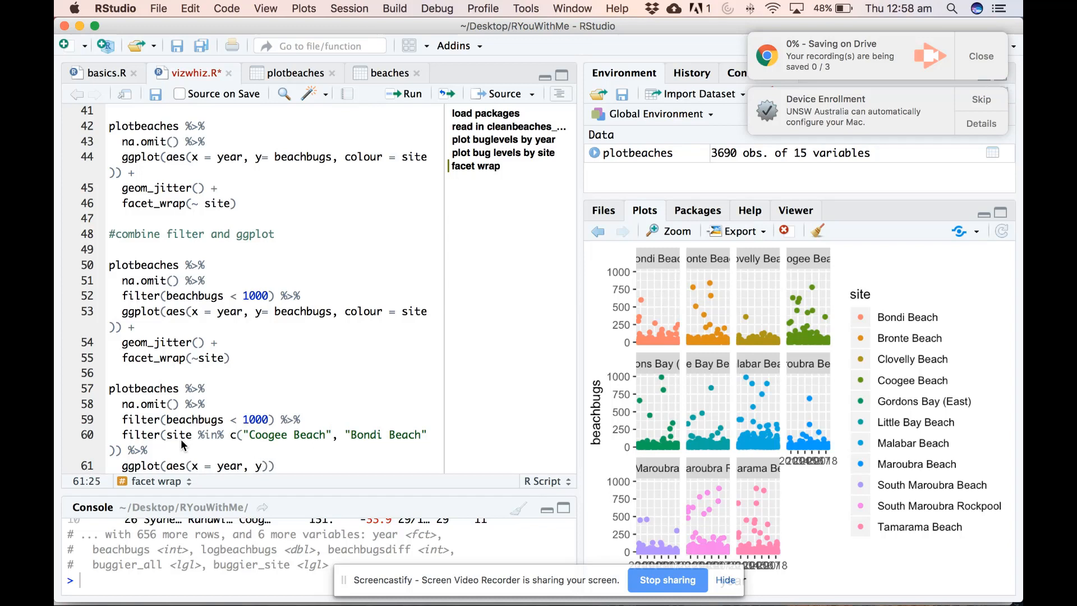
type("beachbugs, colour = site")
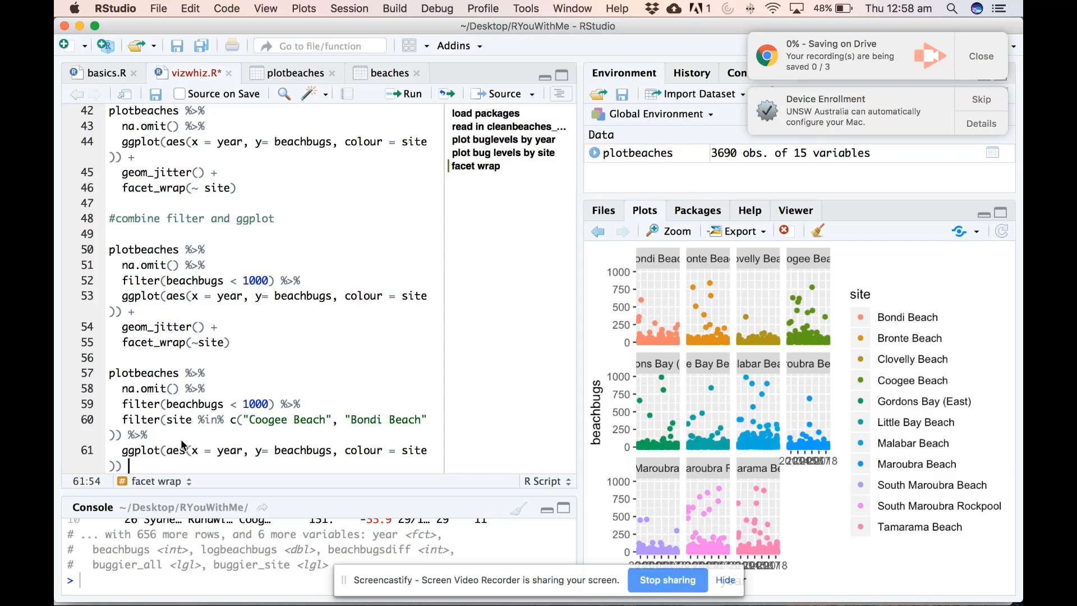
type("+")
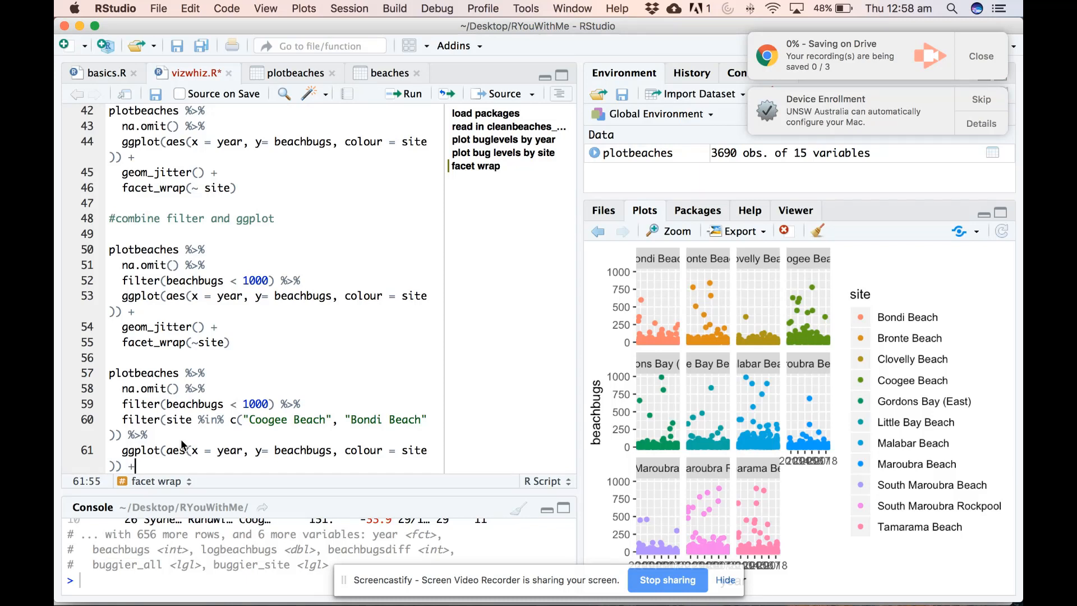
type("geom_jitter")
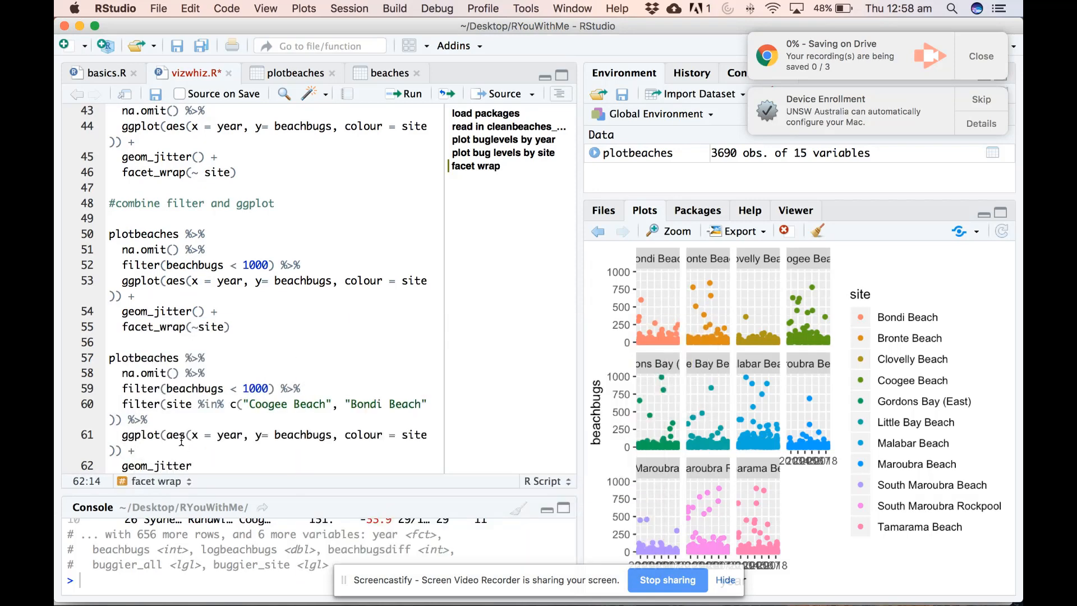
type("()")
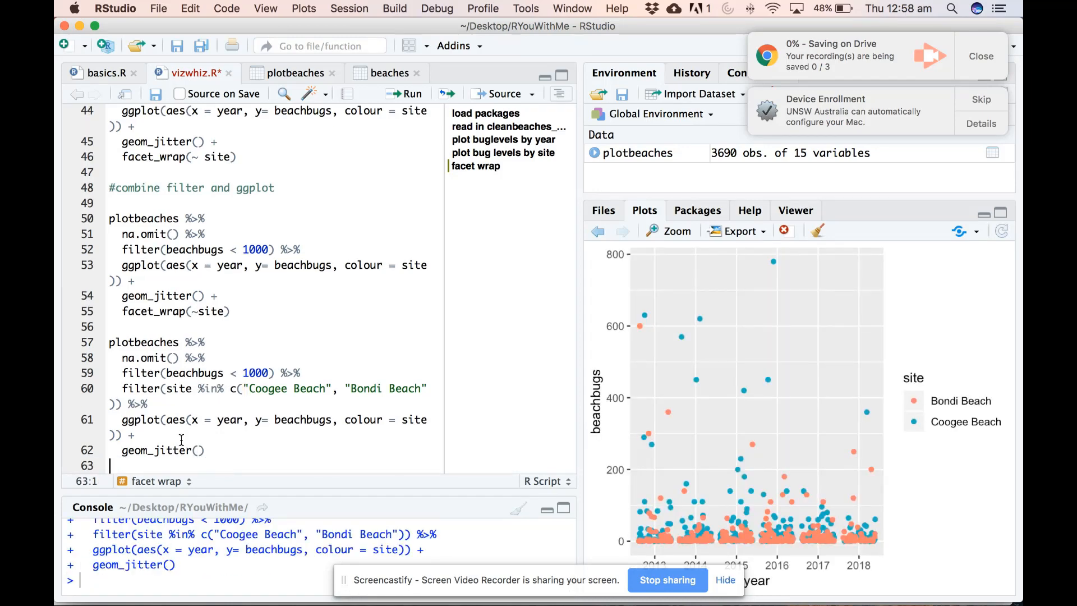
mouse_move(830, 507)
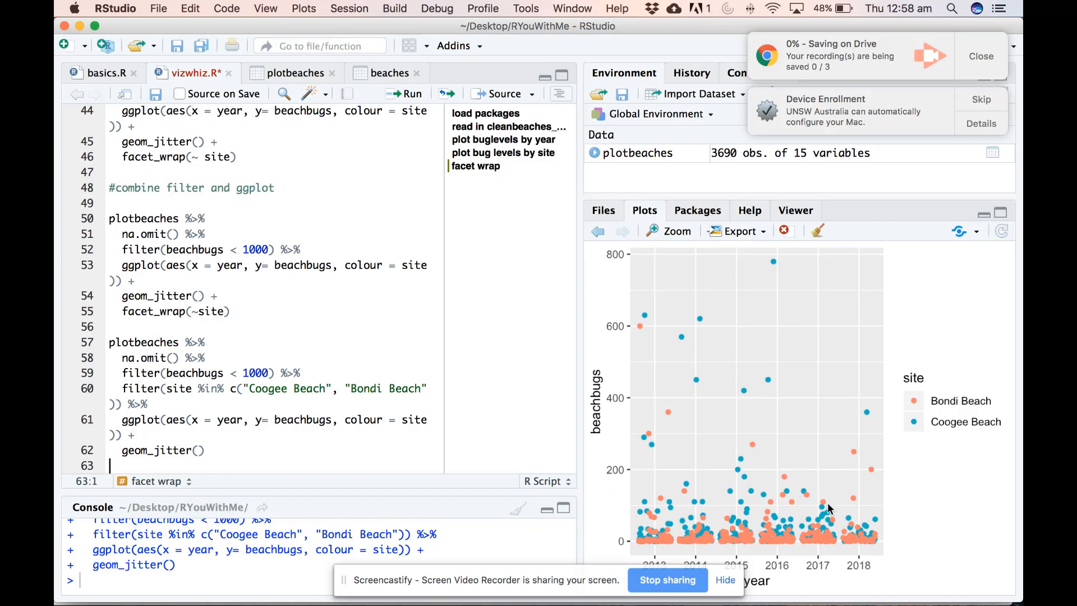
mouse_move(919, 441)
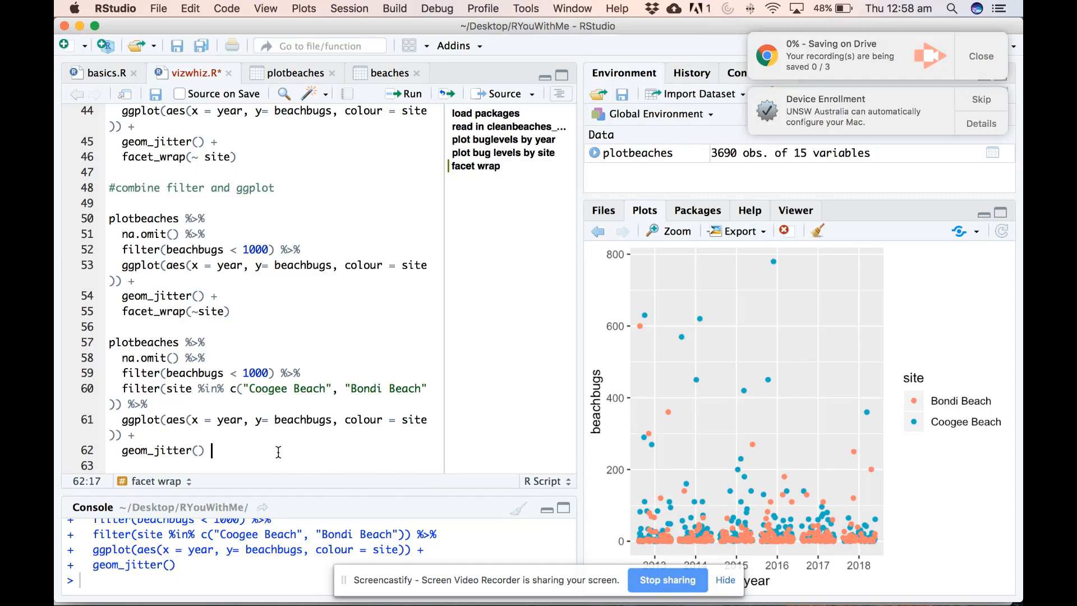
Step: Append + facet_wrap(~ site) to show separate Bondi and Coogee panels
type("+")
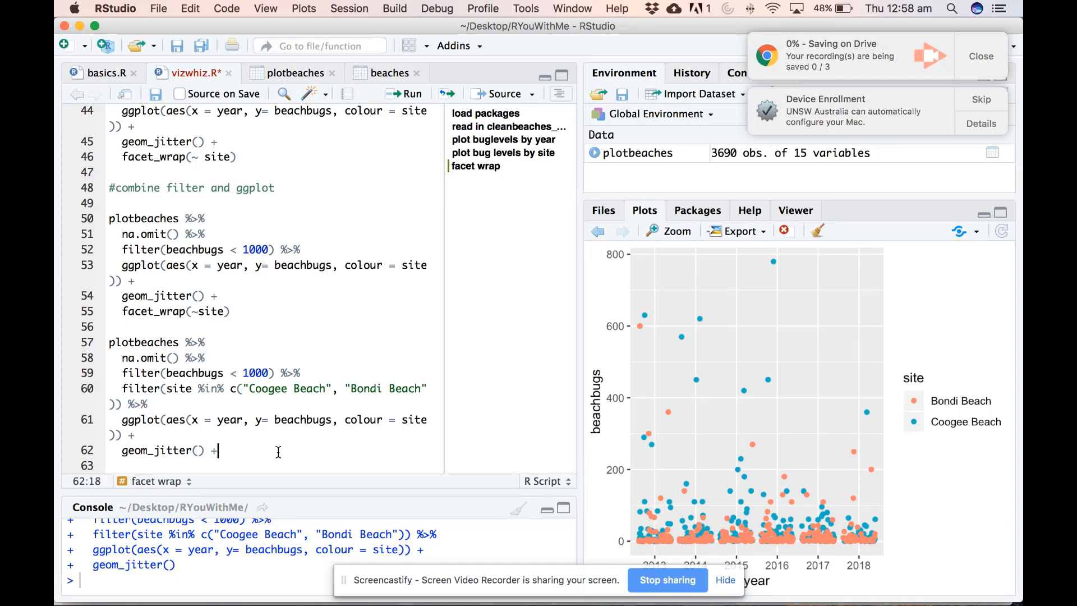
type("facet_")
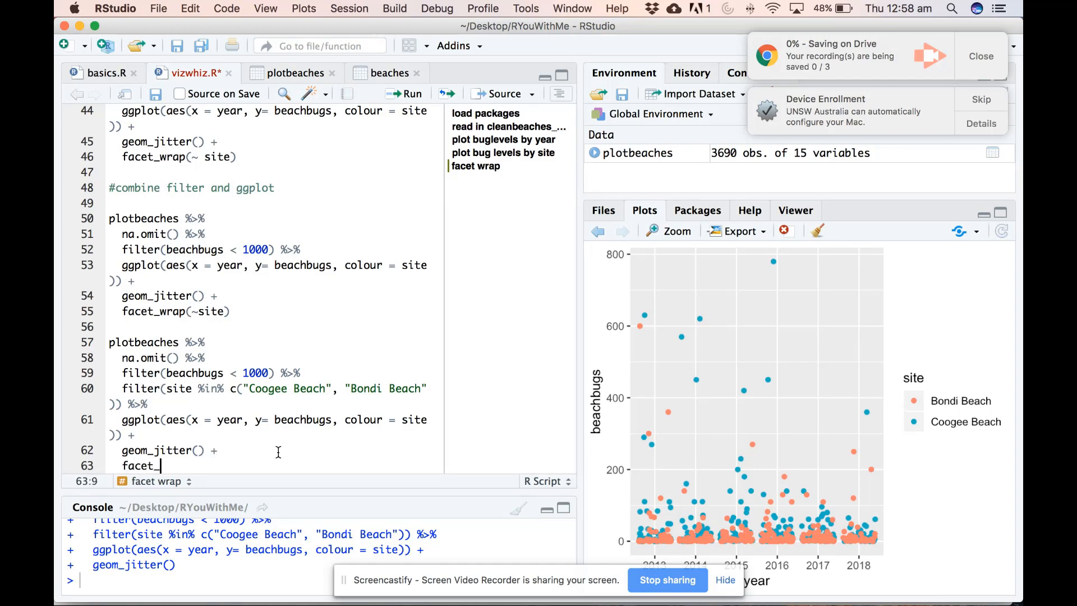
type("wrap")
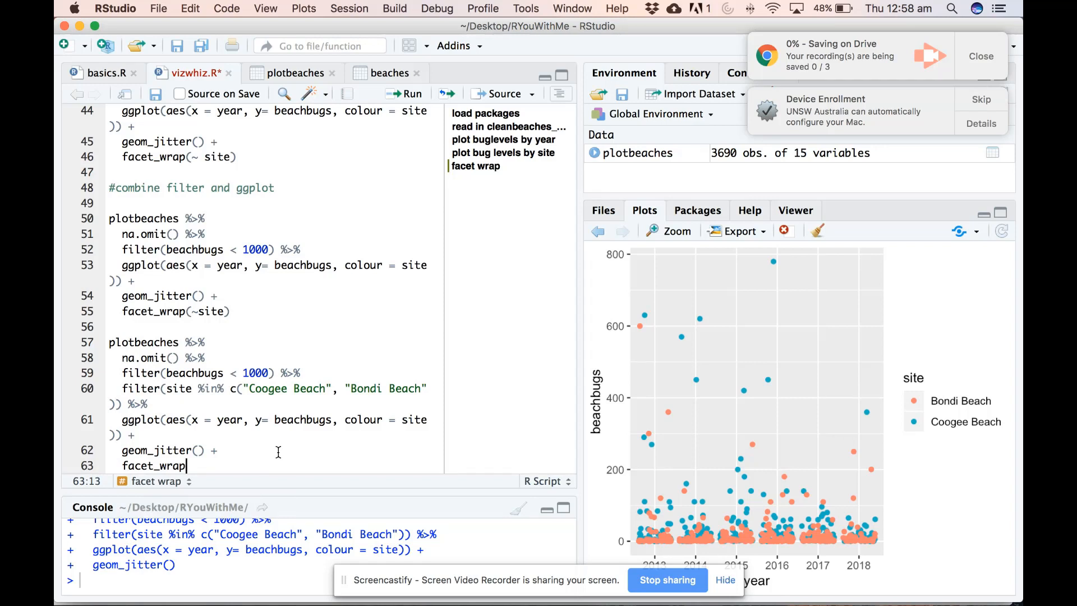
type("(~)")
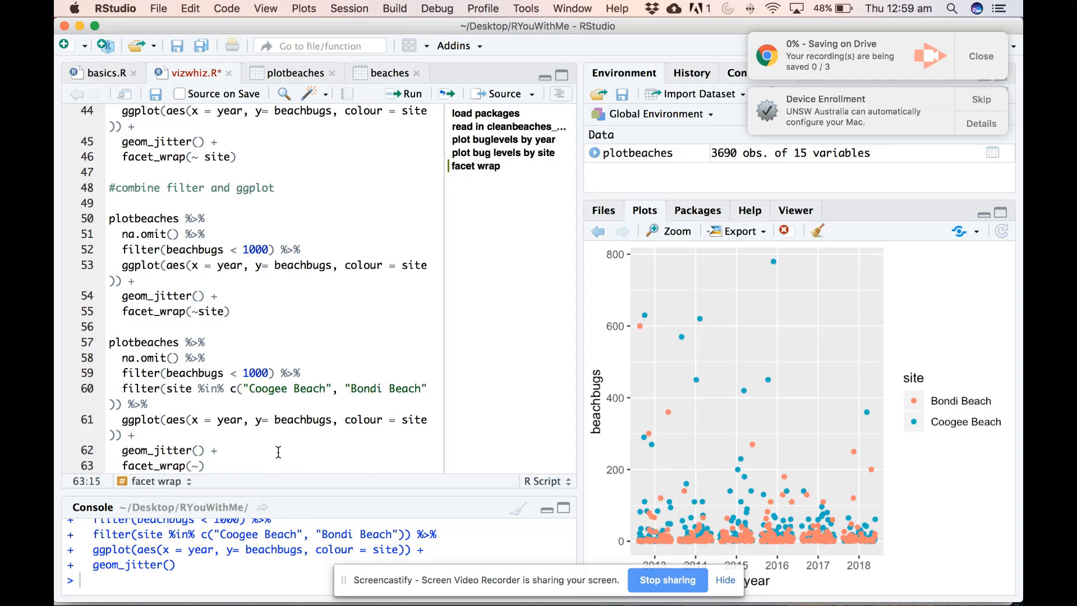
type("site")
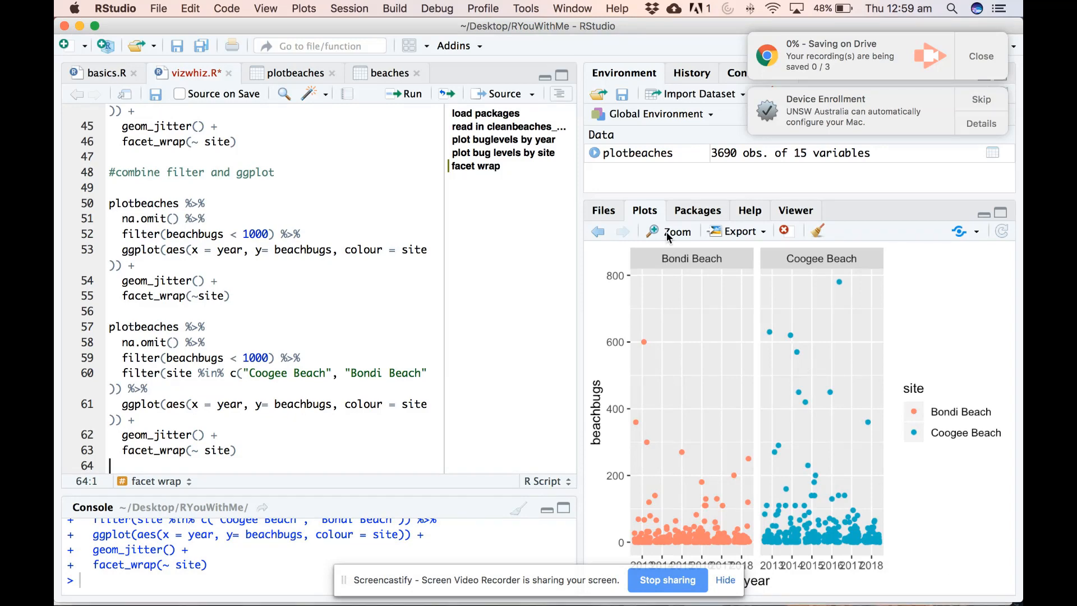
left_click(676, 231)
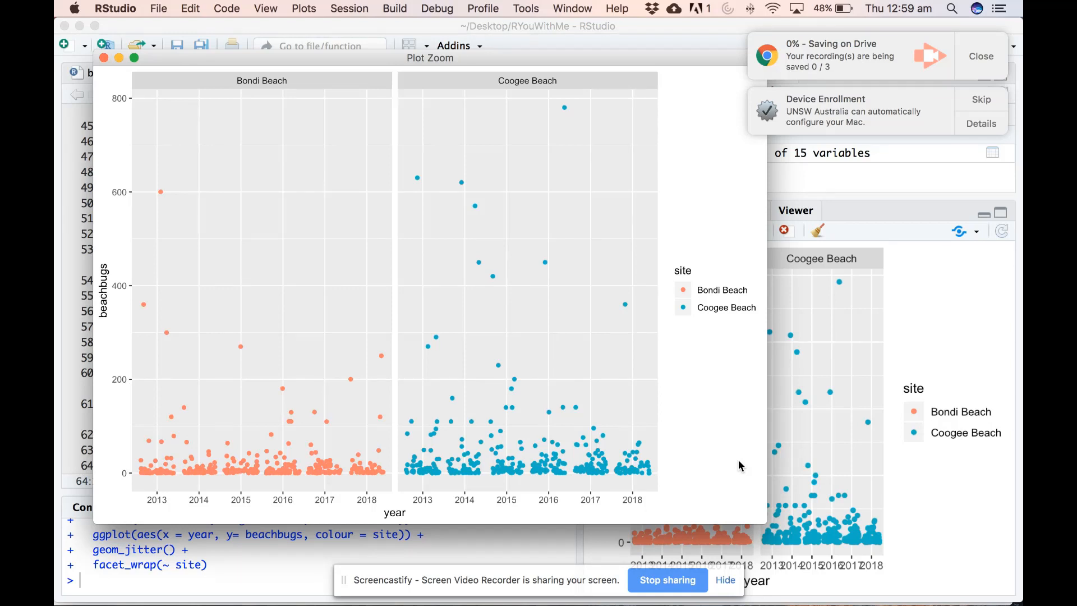
mouse_move(454, 277)
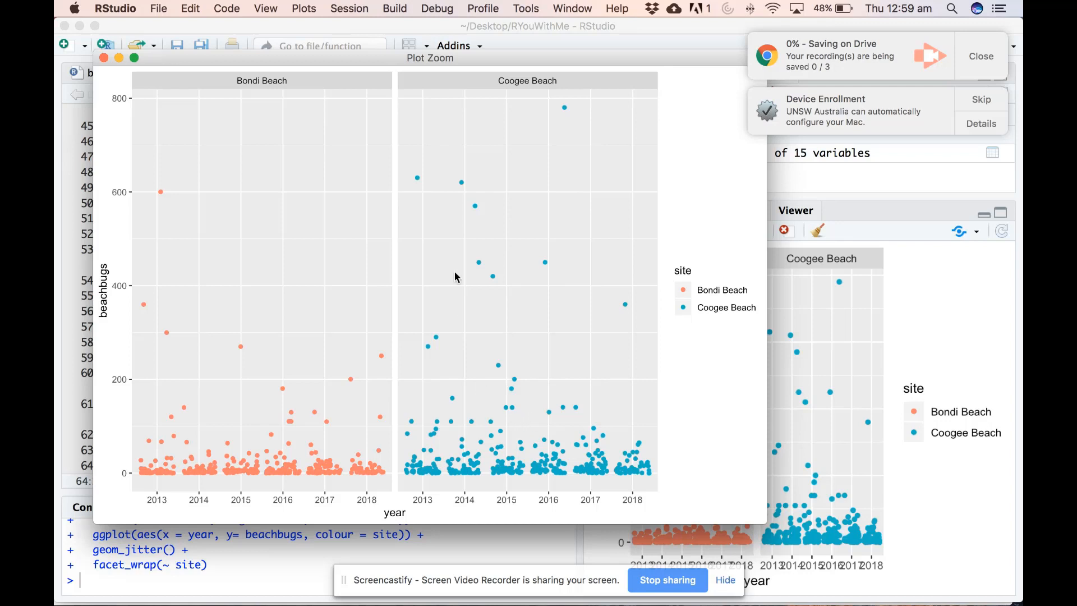
mouse_move(143, 220)
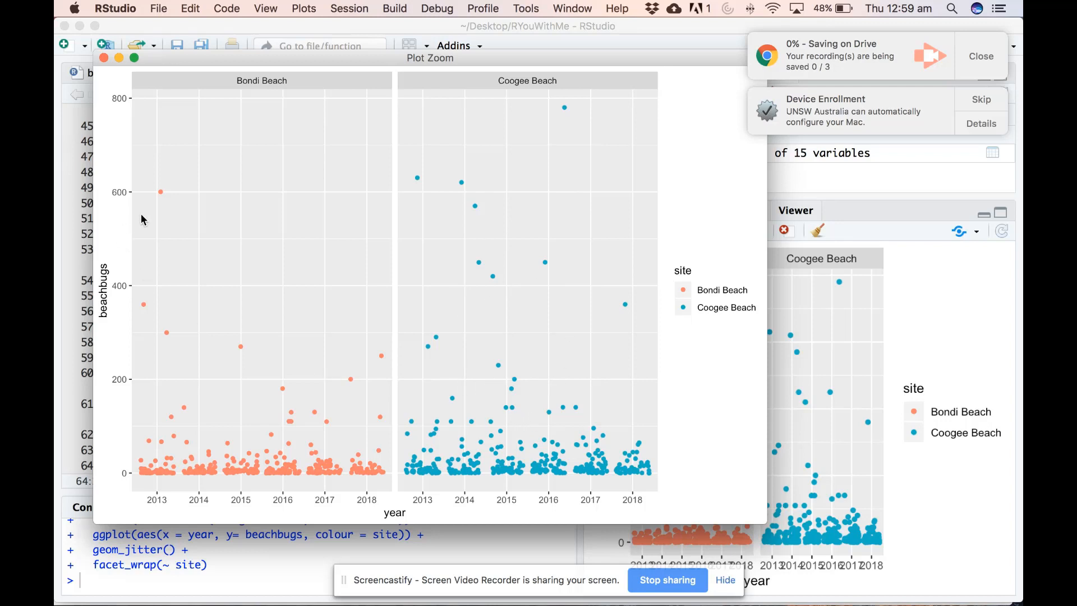
mouse_move(369, 400)
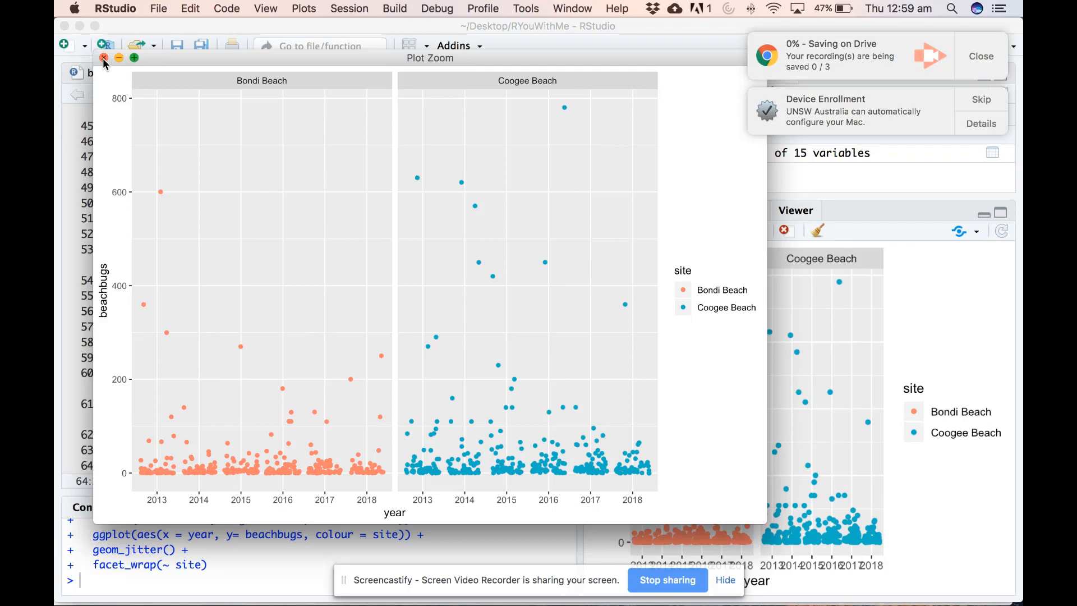
left_click(103, 57)
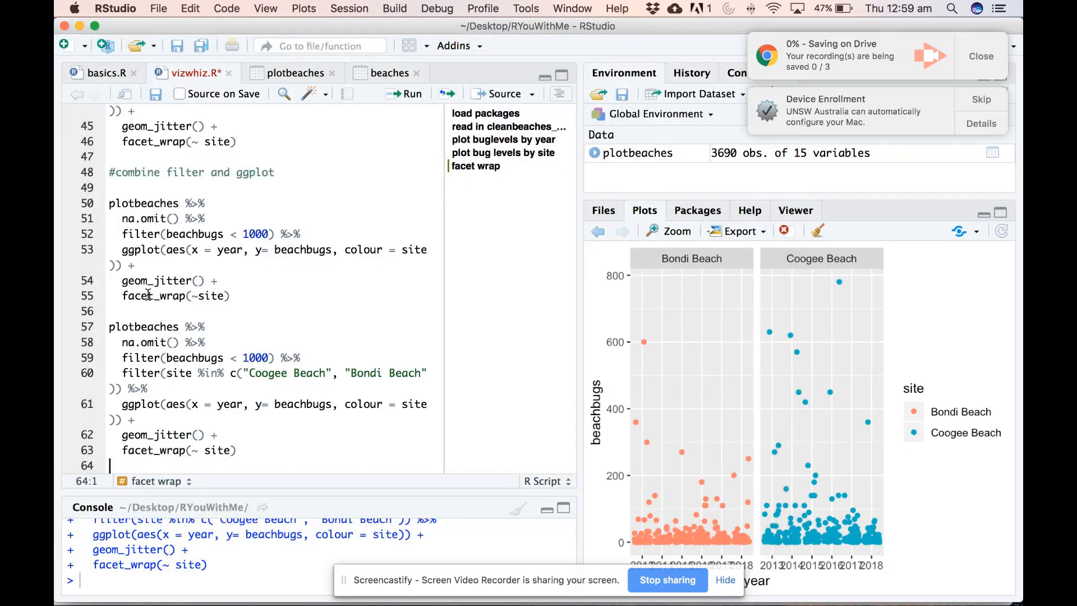
mouse_move(286, 391)
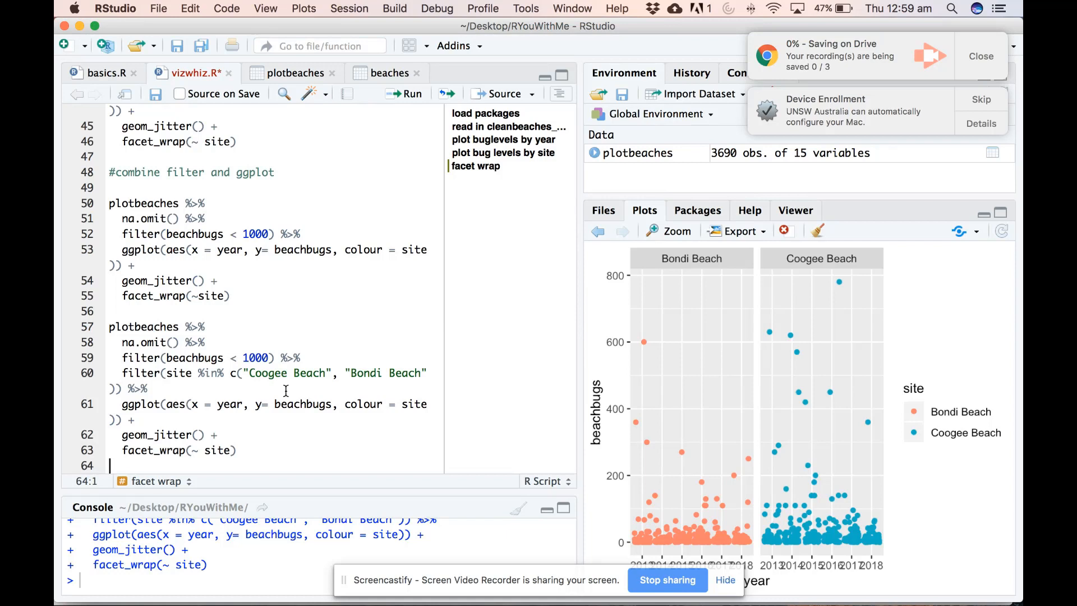